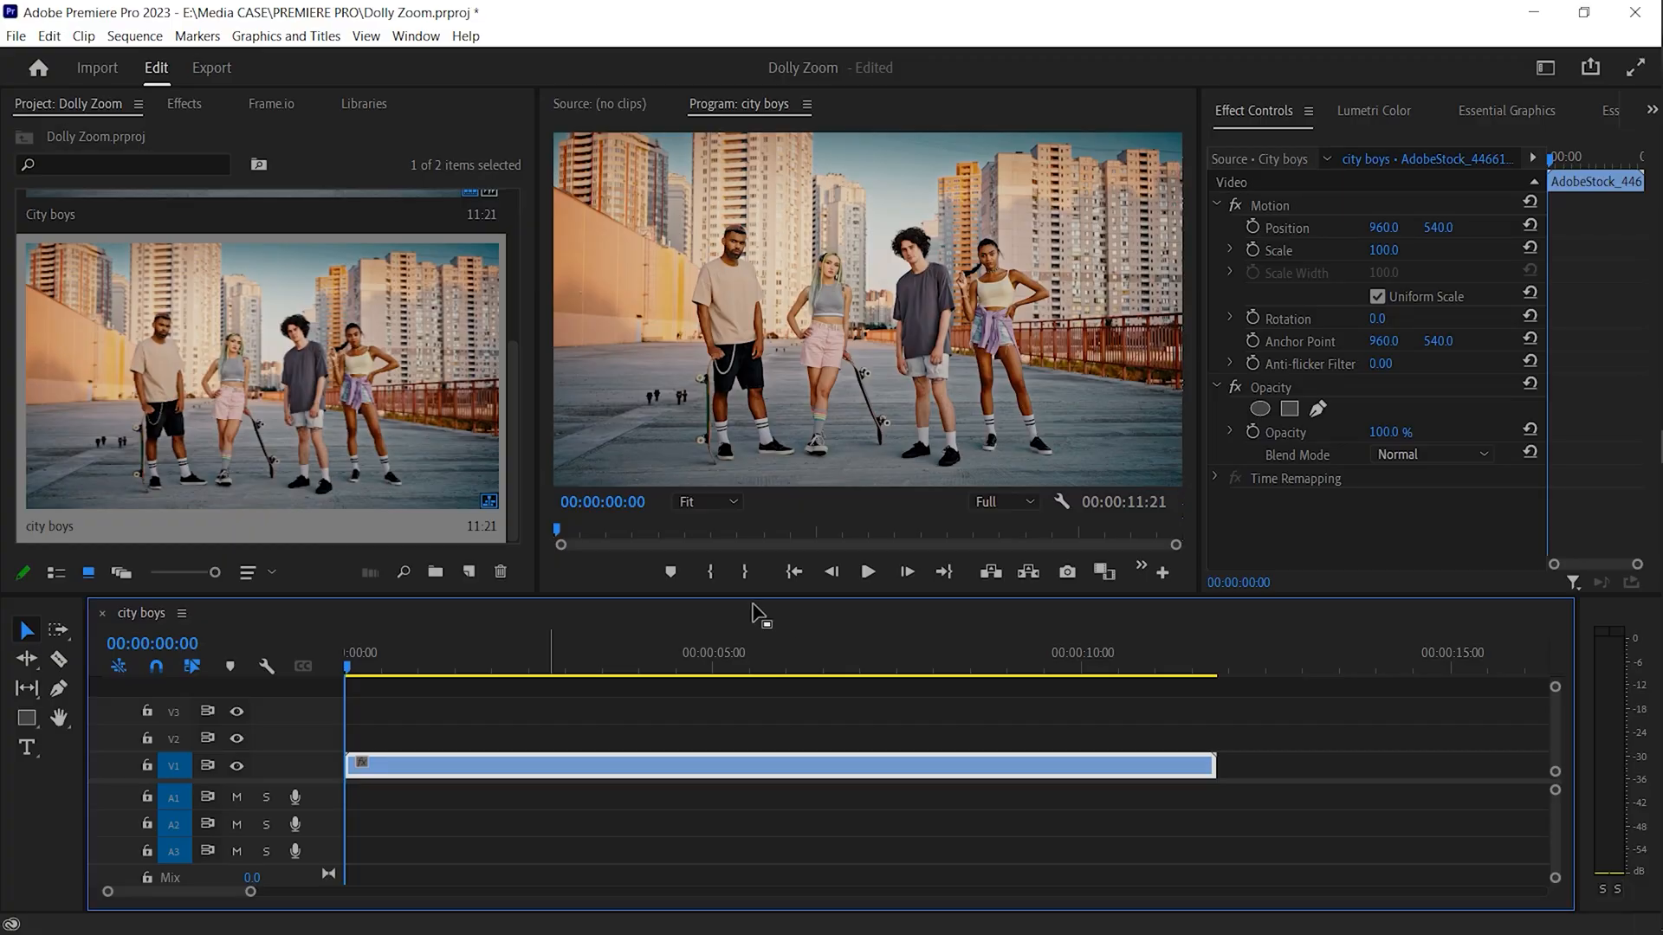
Play the city boys clip and park the playhead at 00:00:06:18.
{"action": "left_click", "coordinate": [866, 572]}
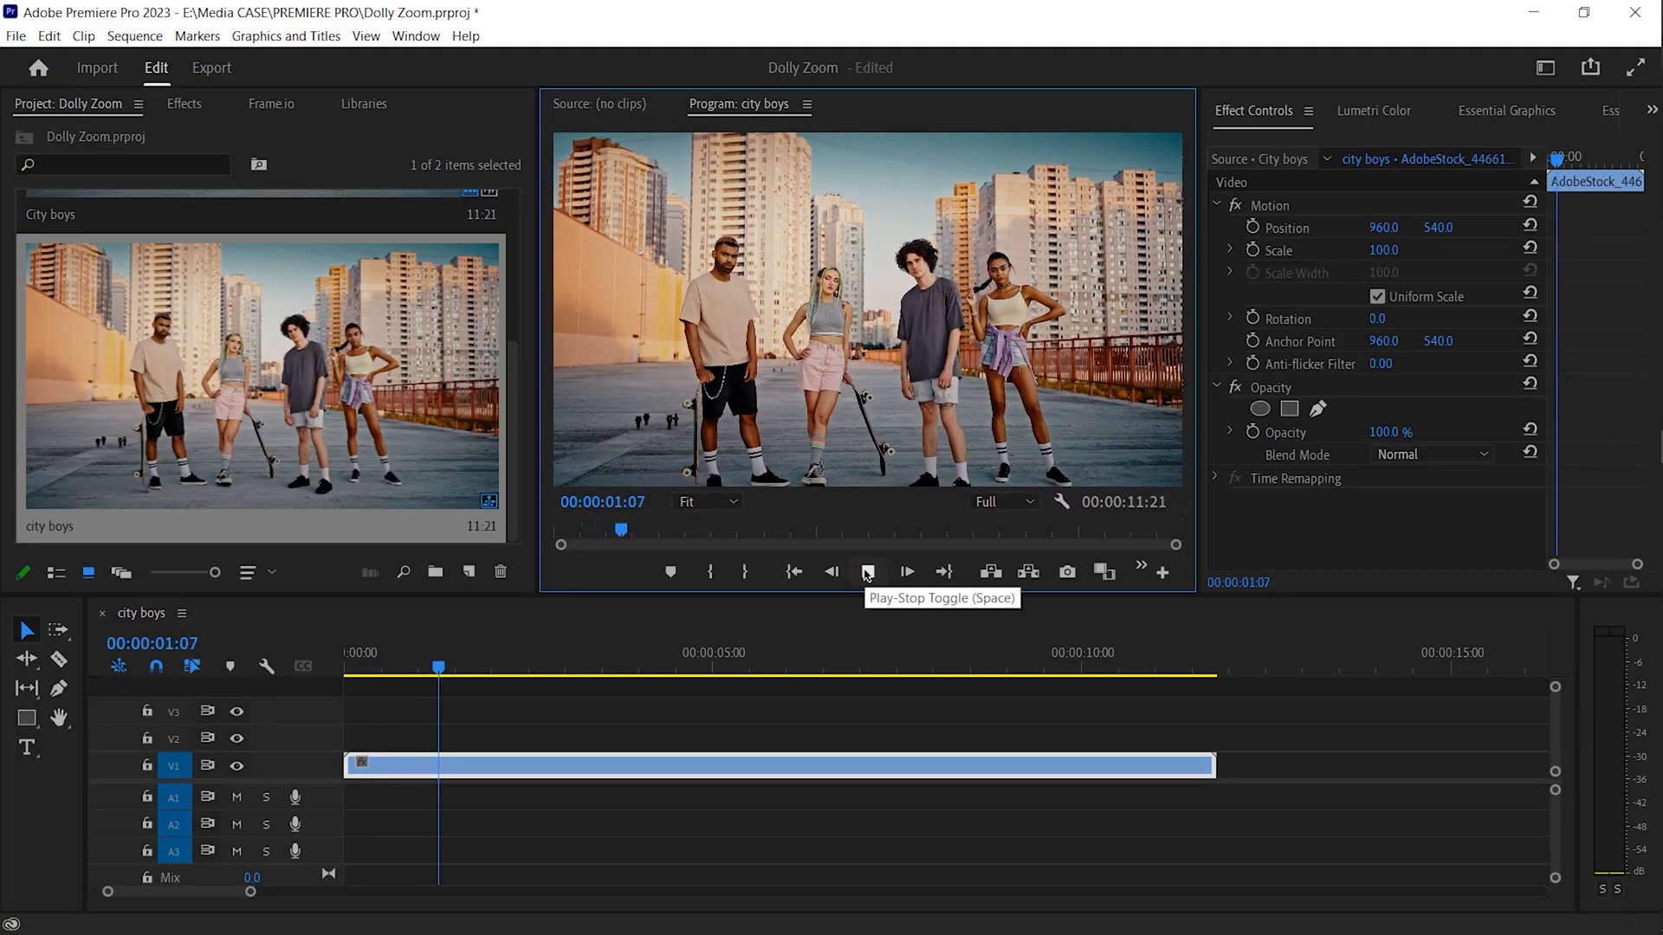
{"action": "left_click", "coordinate": [868, 572]}
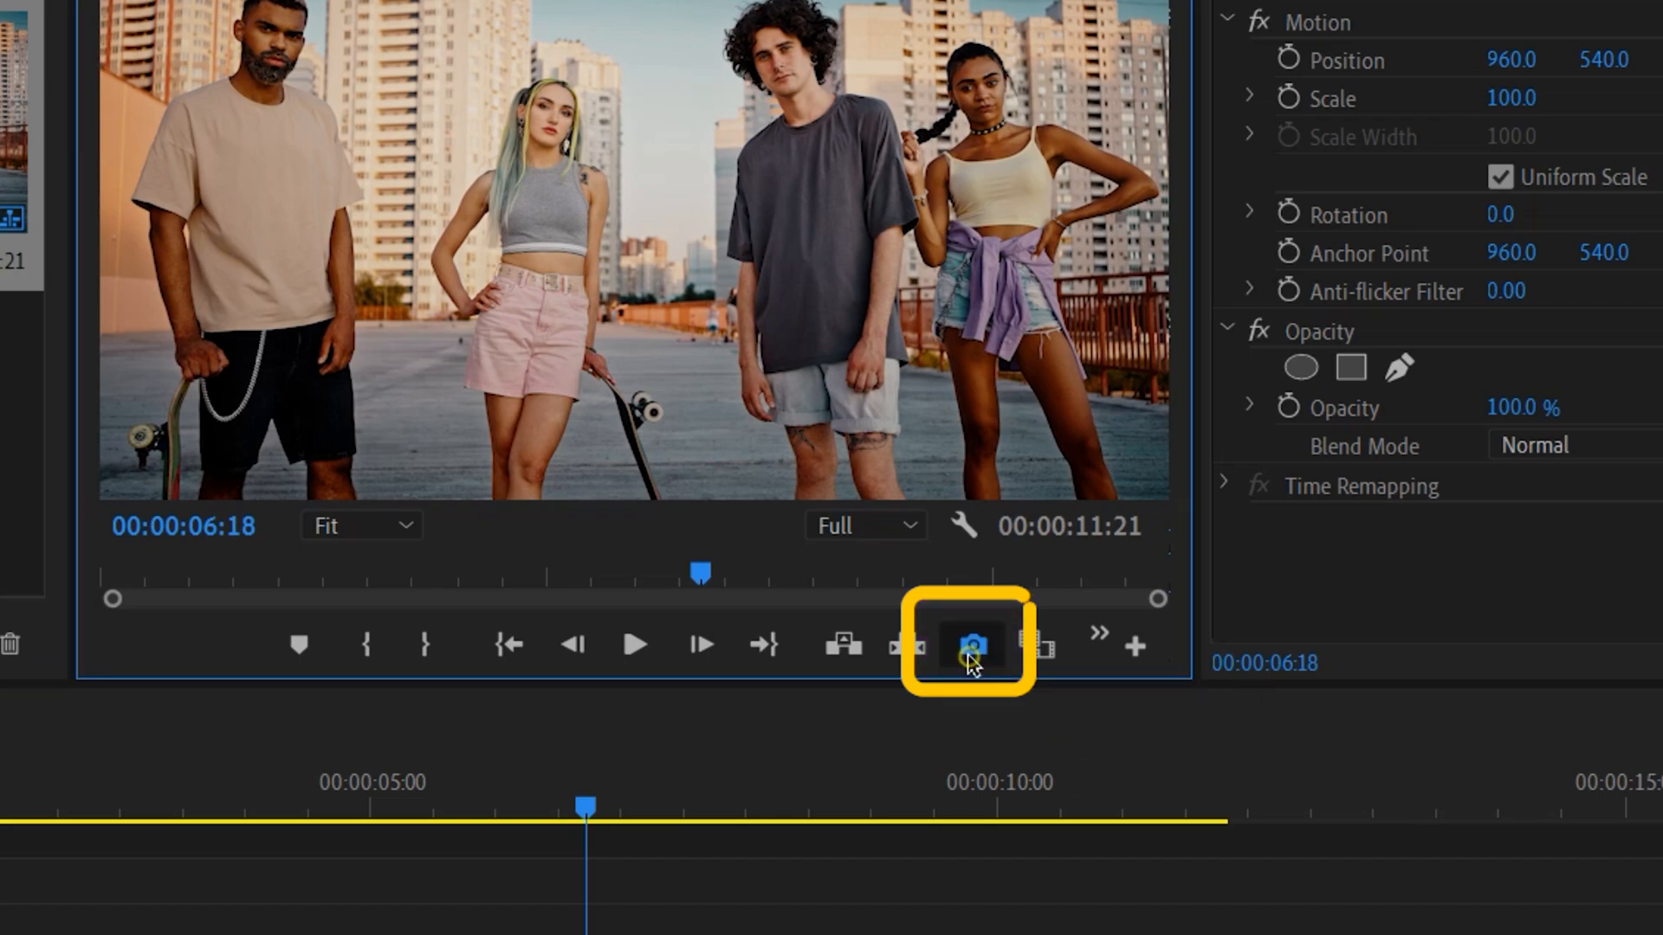
Export the current frame as a JPEG still named Temporary.
{"action": "left_click", "coordinate": [967, 645]}
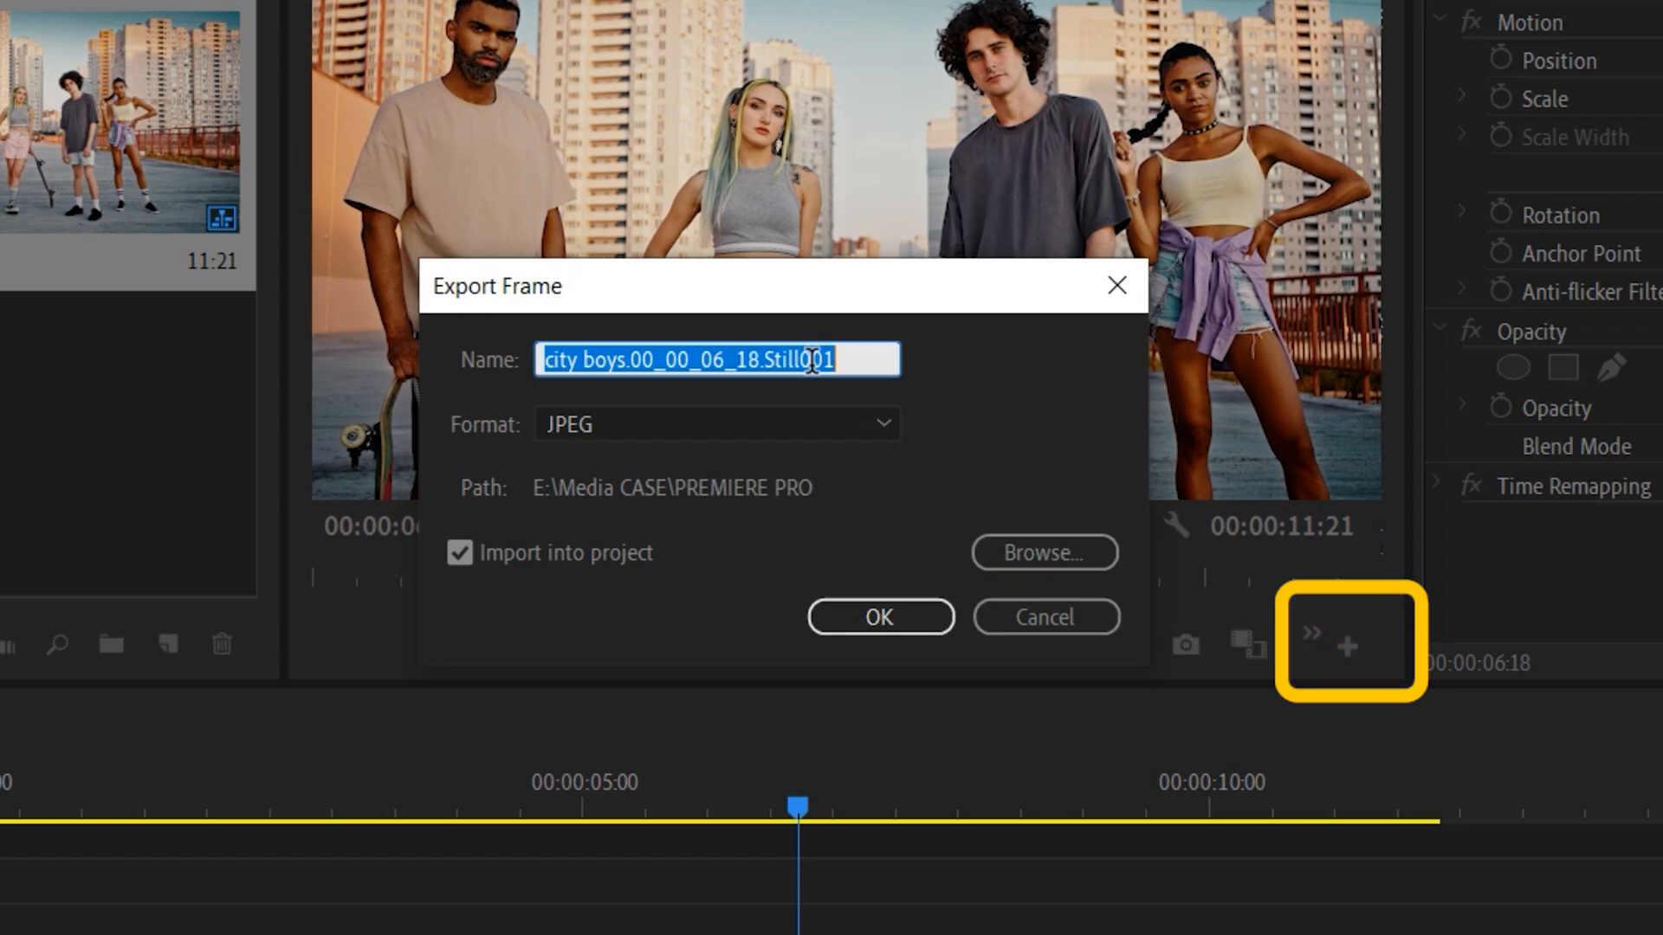
{"action": "type", "text": "Temporary"}
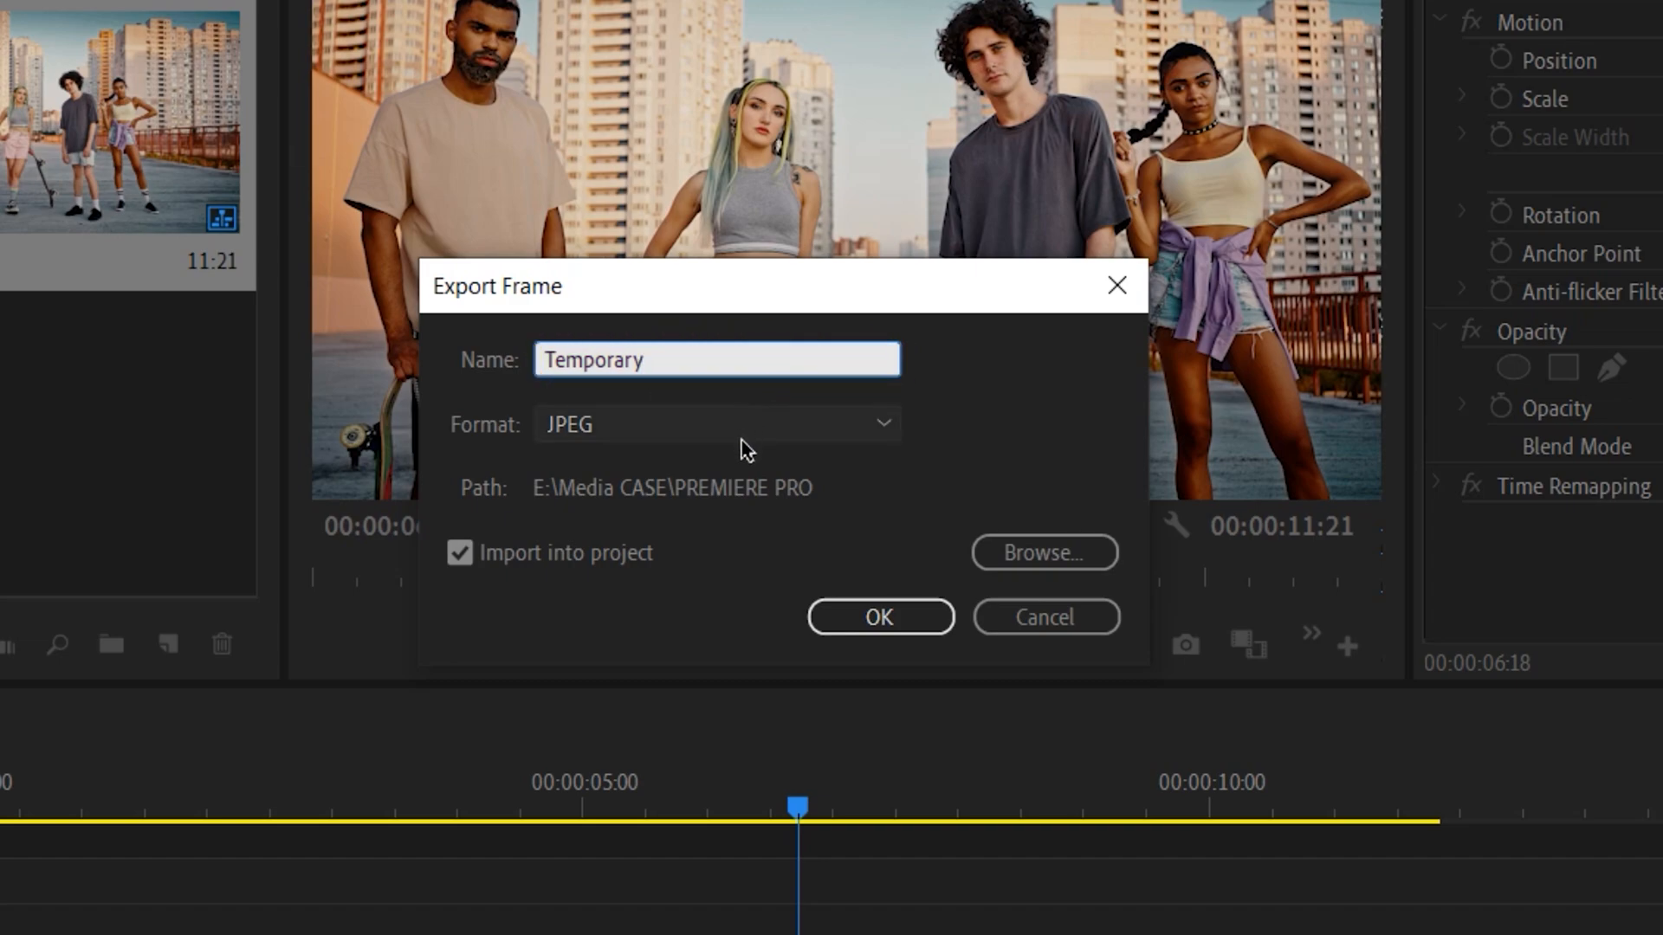
{"action": "left_click", "coordinate": [715, 423]}
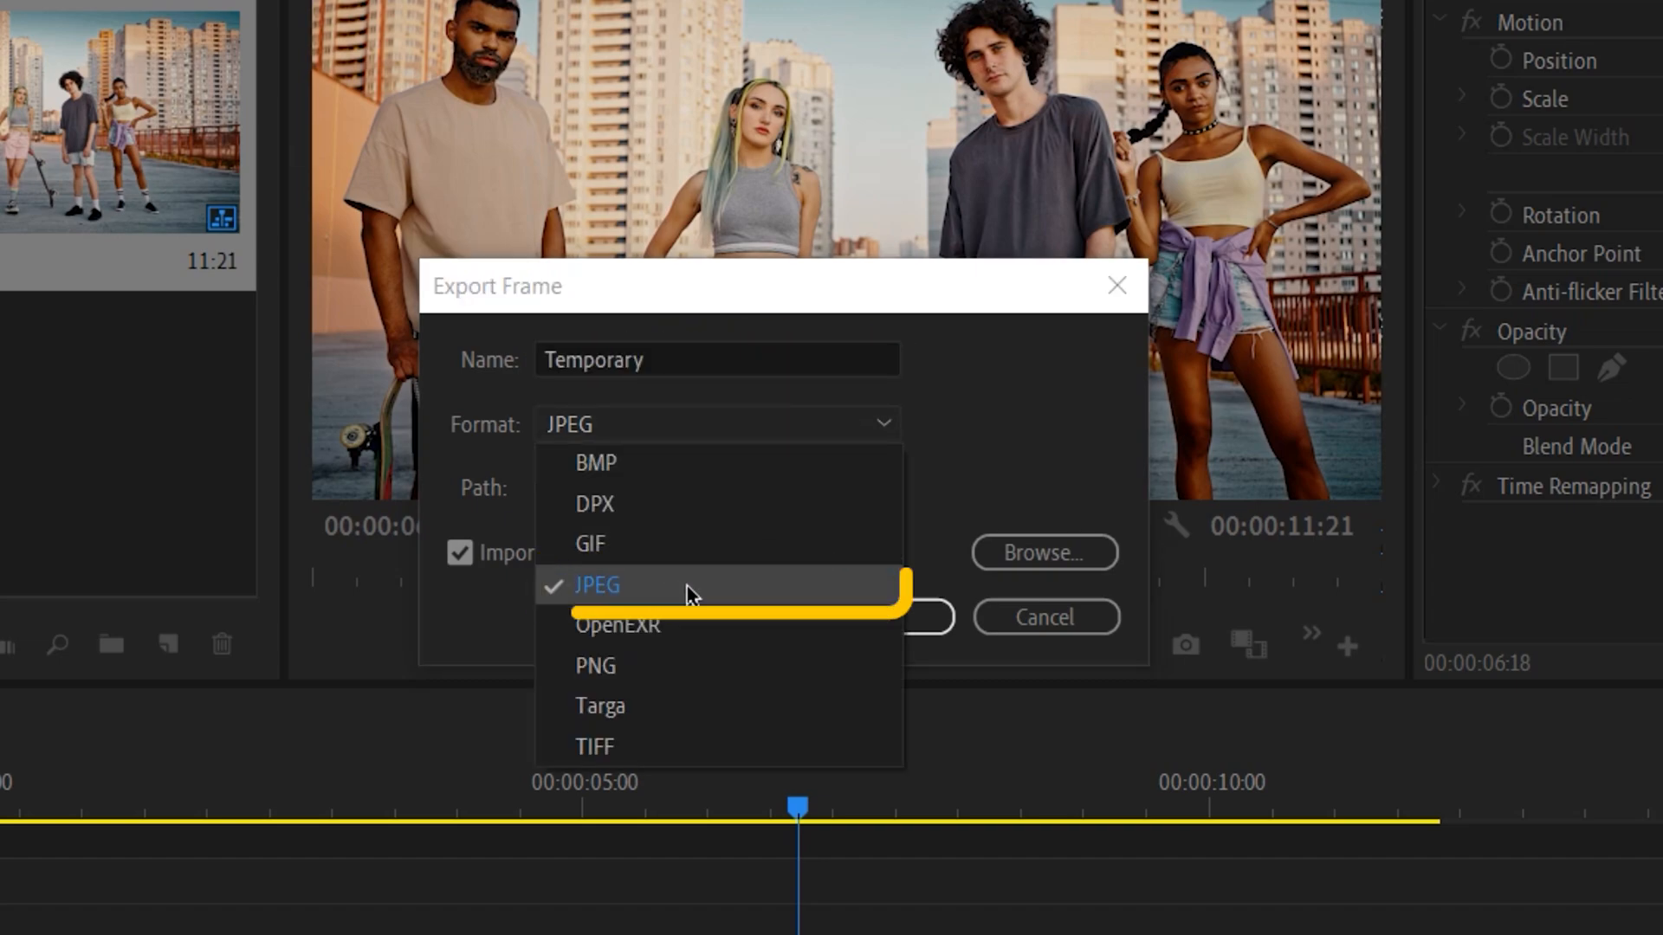
{"action": "left_click", "coordinate": [596, 586]}
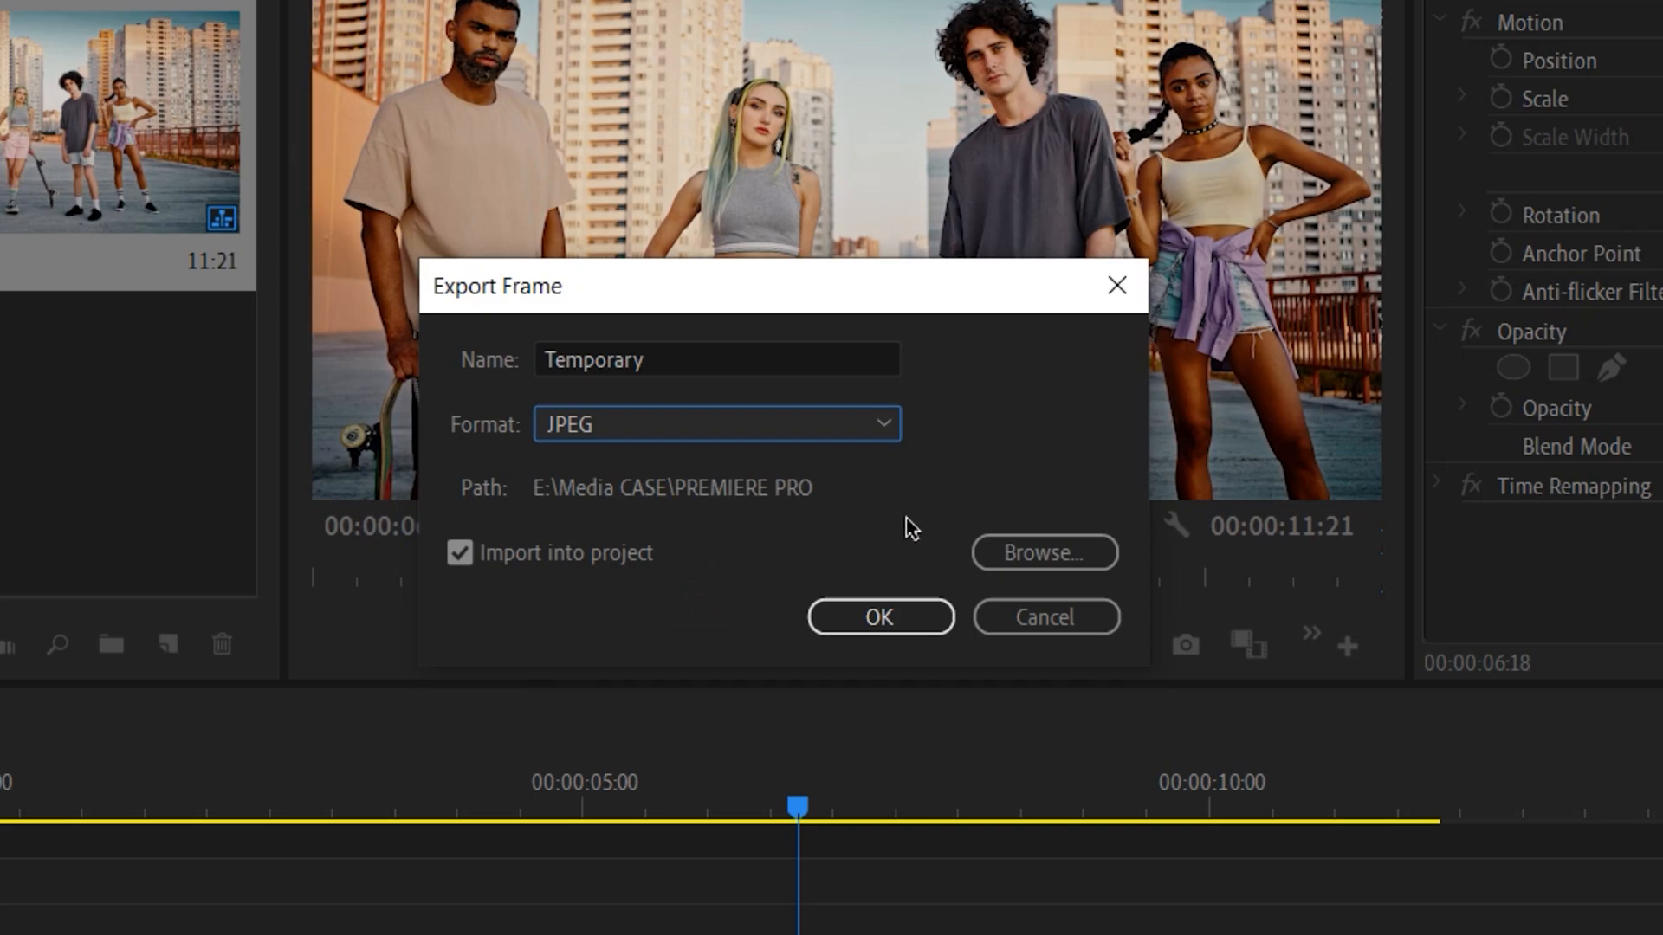
{"action": "mouse_move", "coordinate": [1041, 553]}
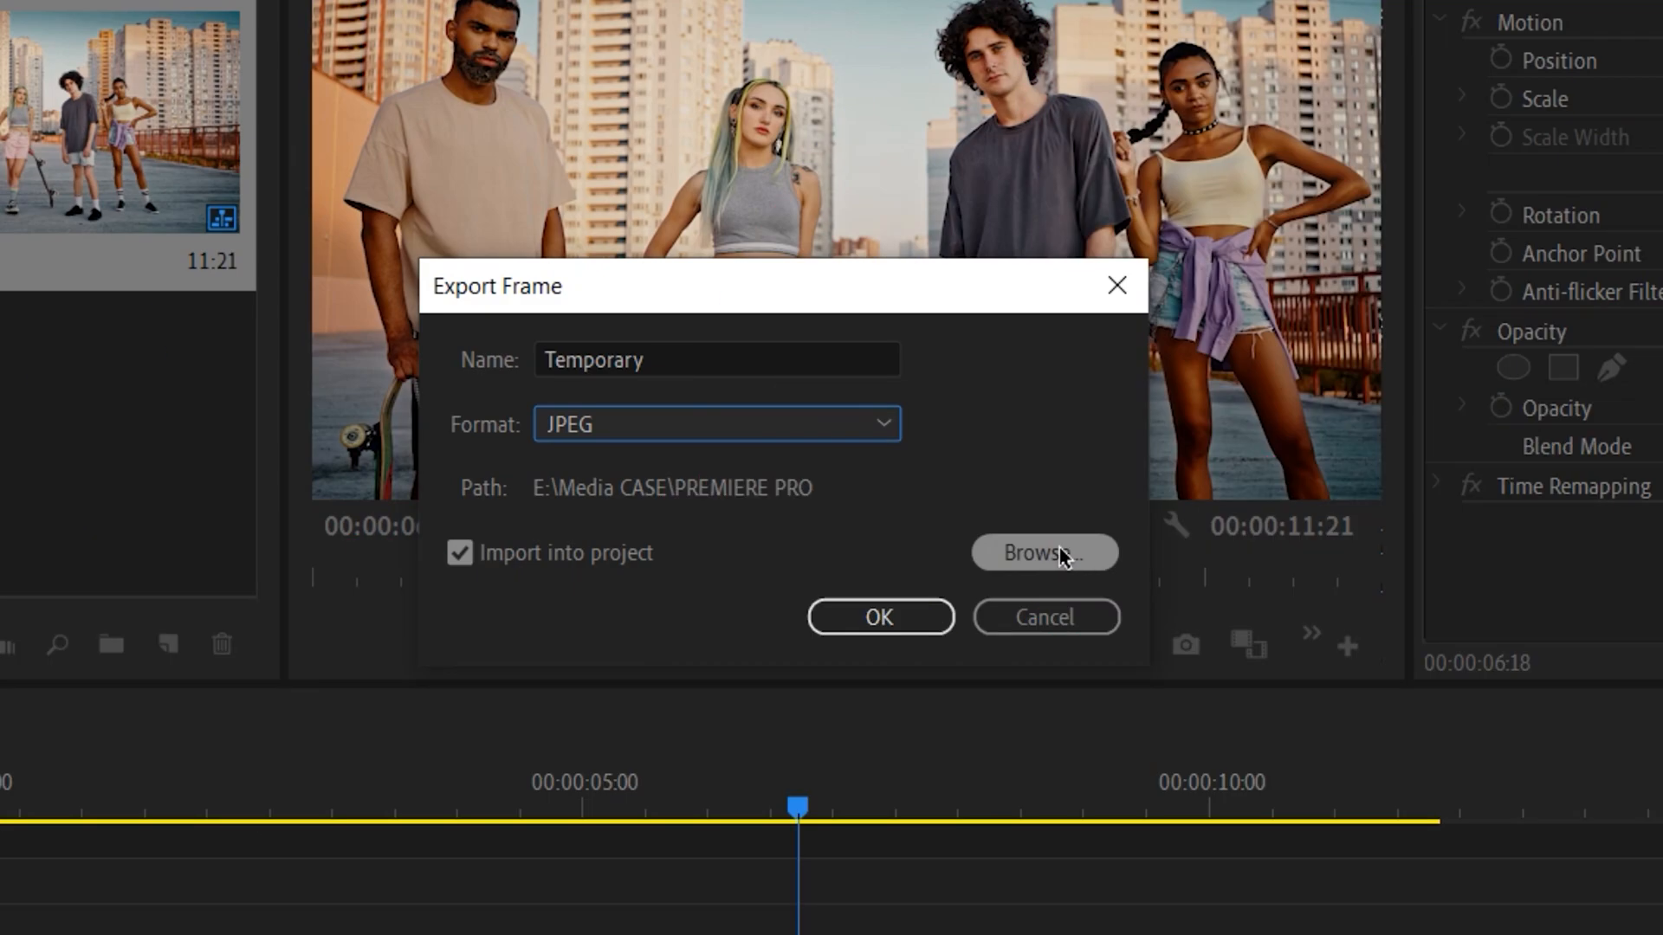
Keep the save location, leave Import into project ticked, and confirm the frame export.
{"action": "left_click", "coordinate": [1041, 553]}
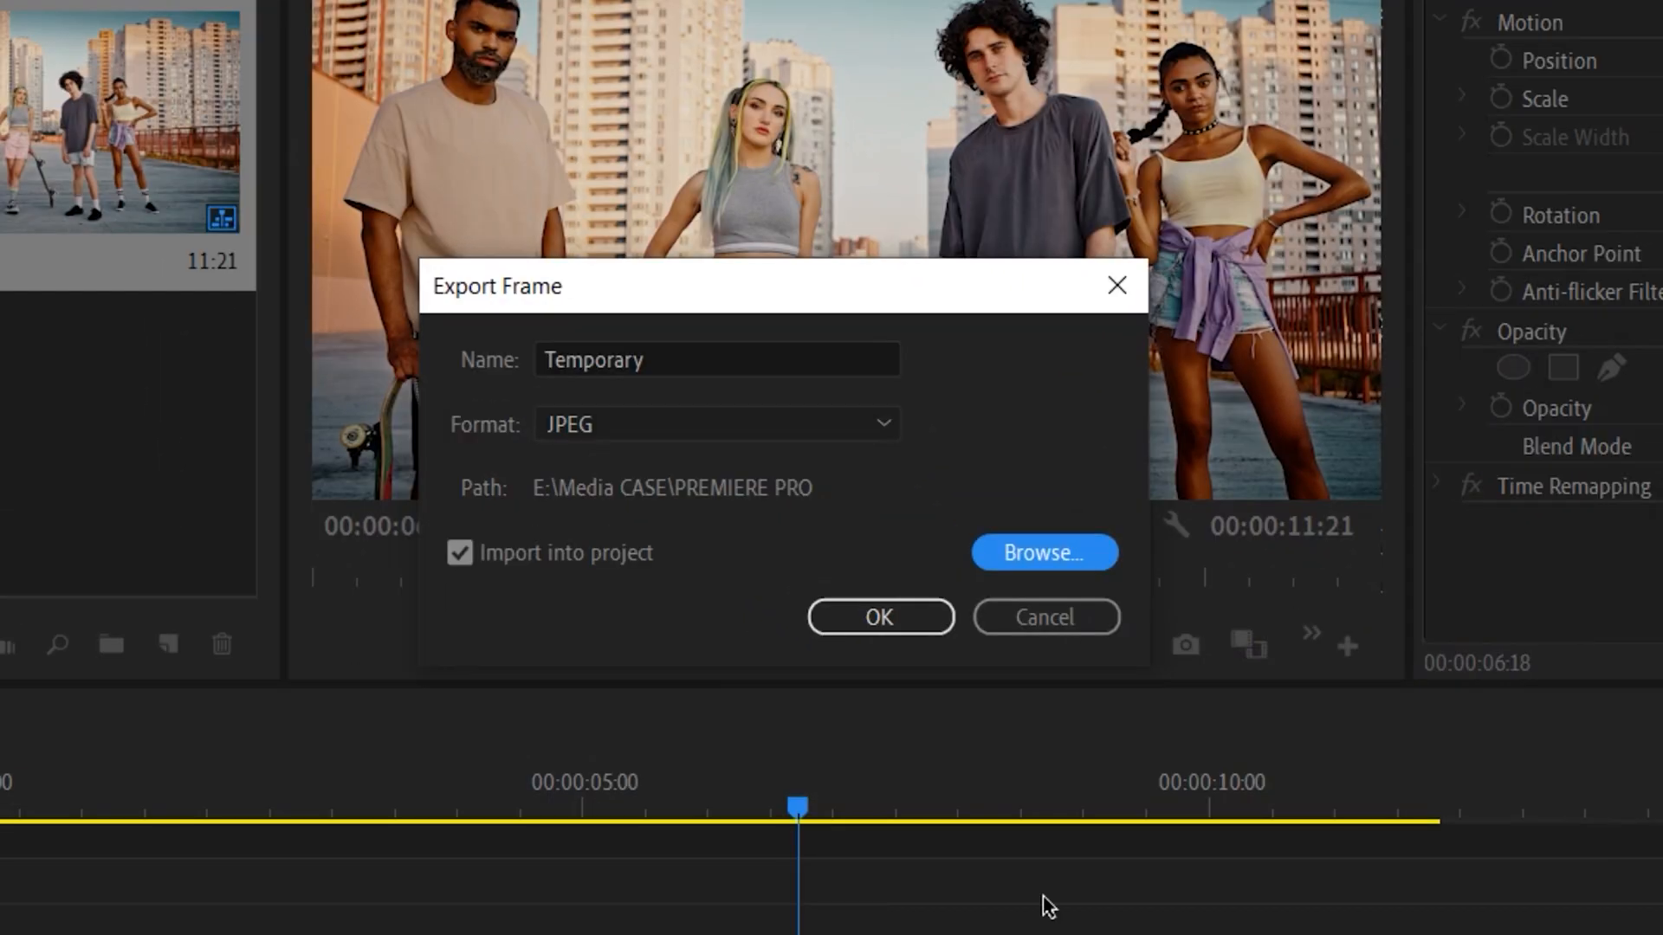
{"action": "left_click", "coordinate": [459, 552]}
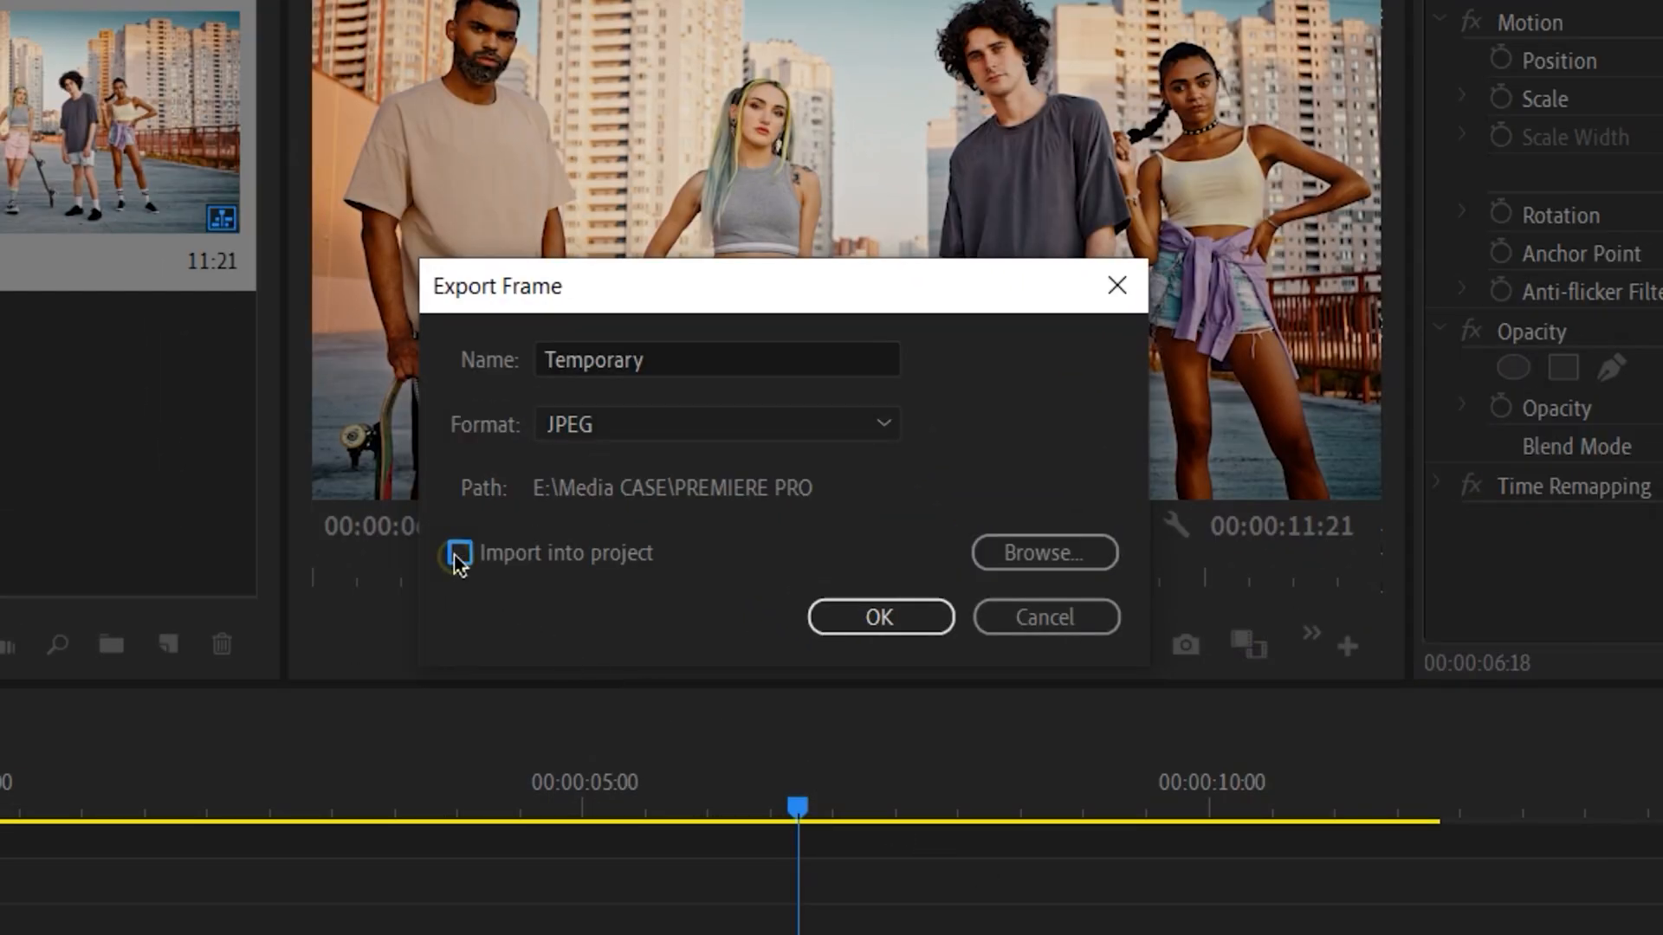
{"action": "left_click", "coordinate": [461, 552]}
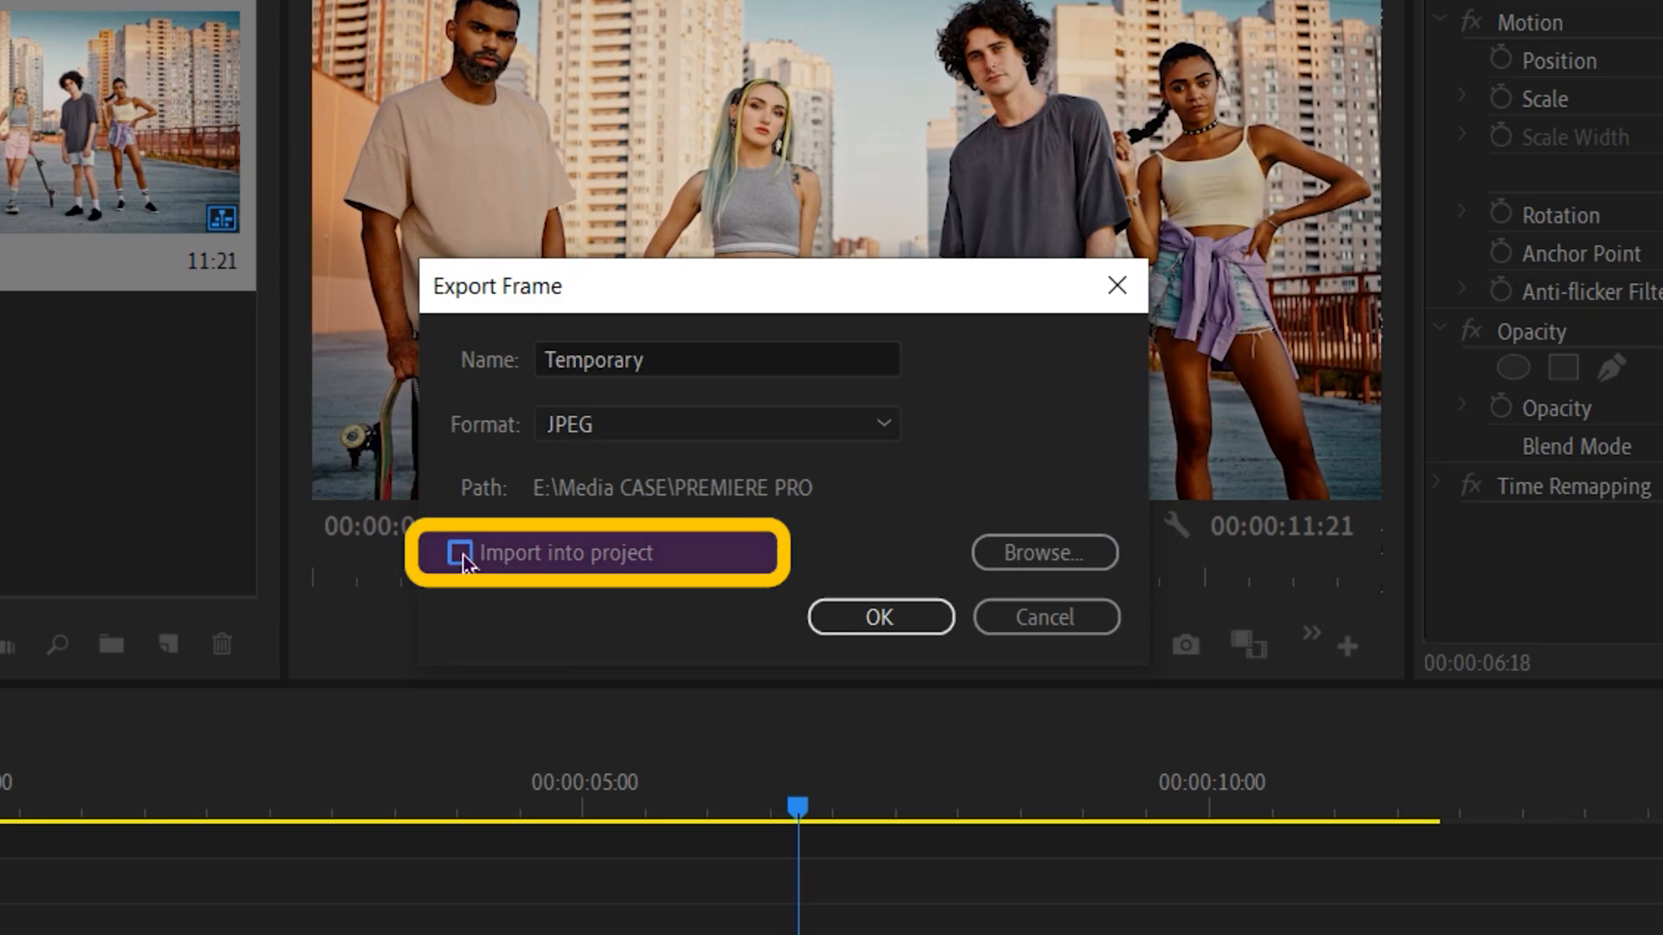
{"action": "left_click", "coordinate": [461, 552]}
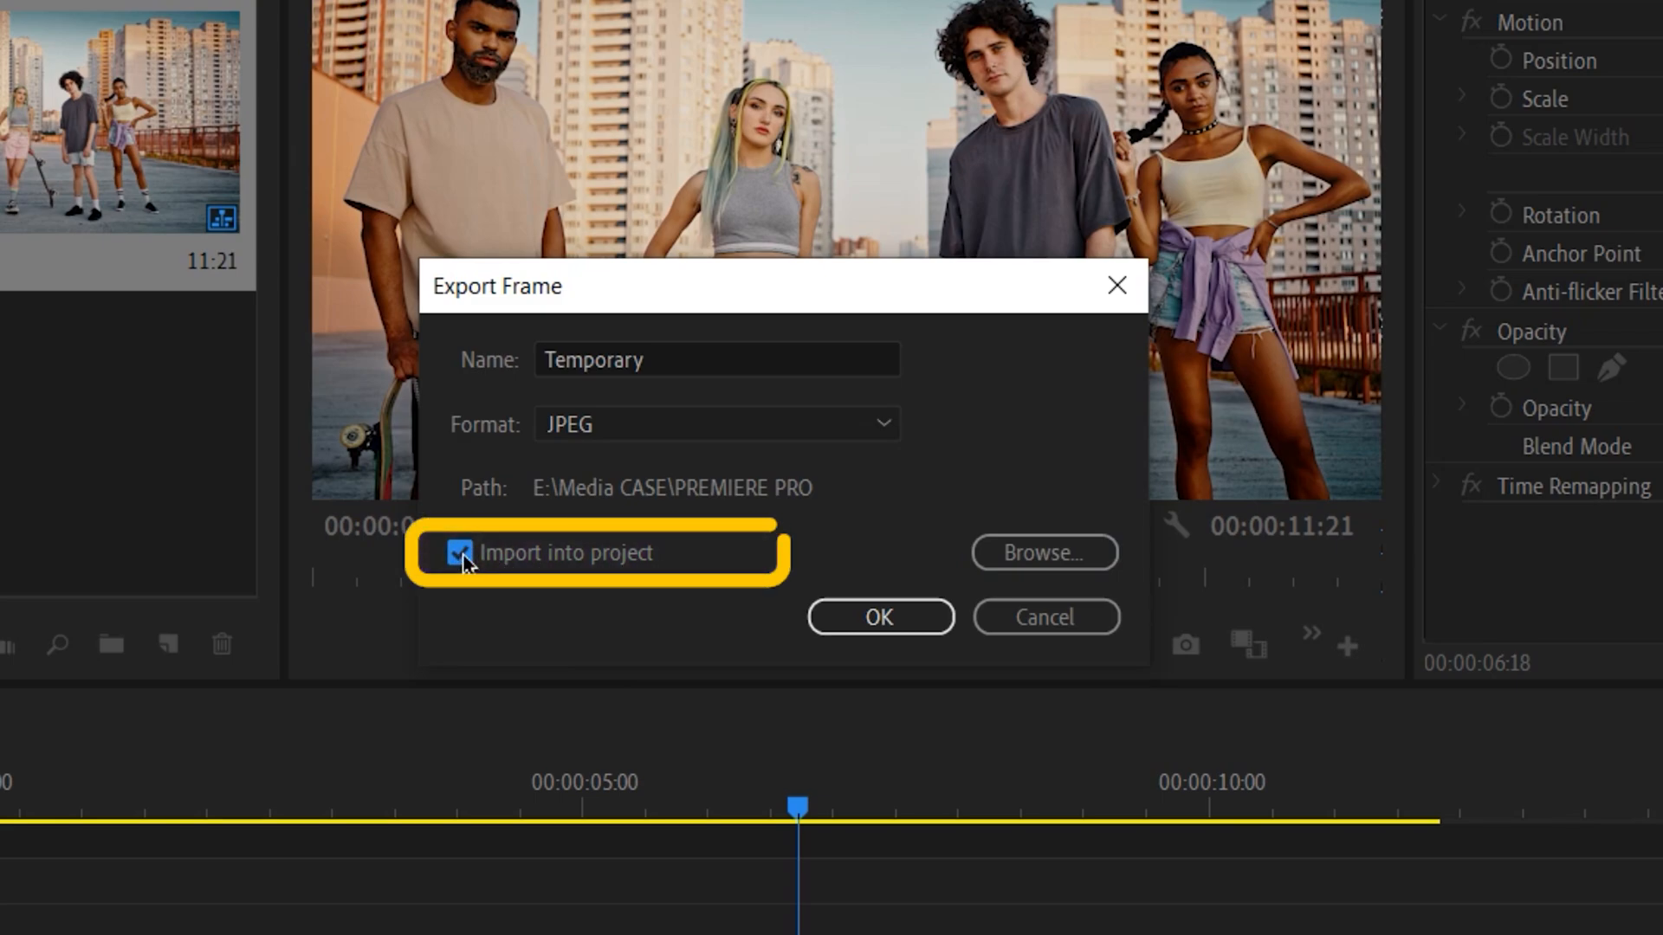
{"action": "left_click", "coordinate": [877, 617]}
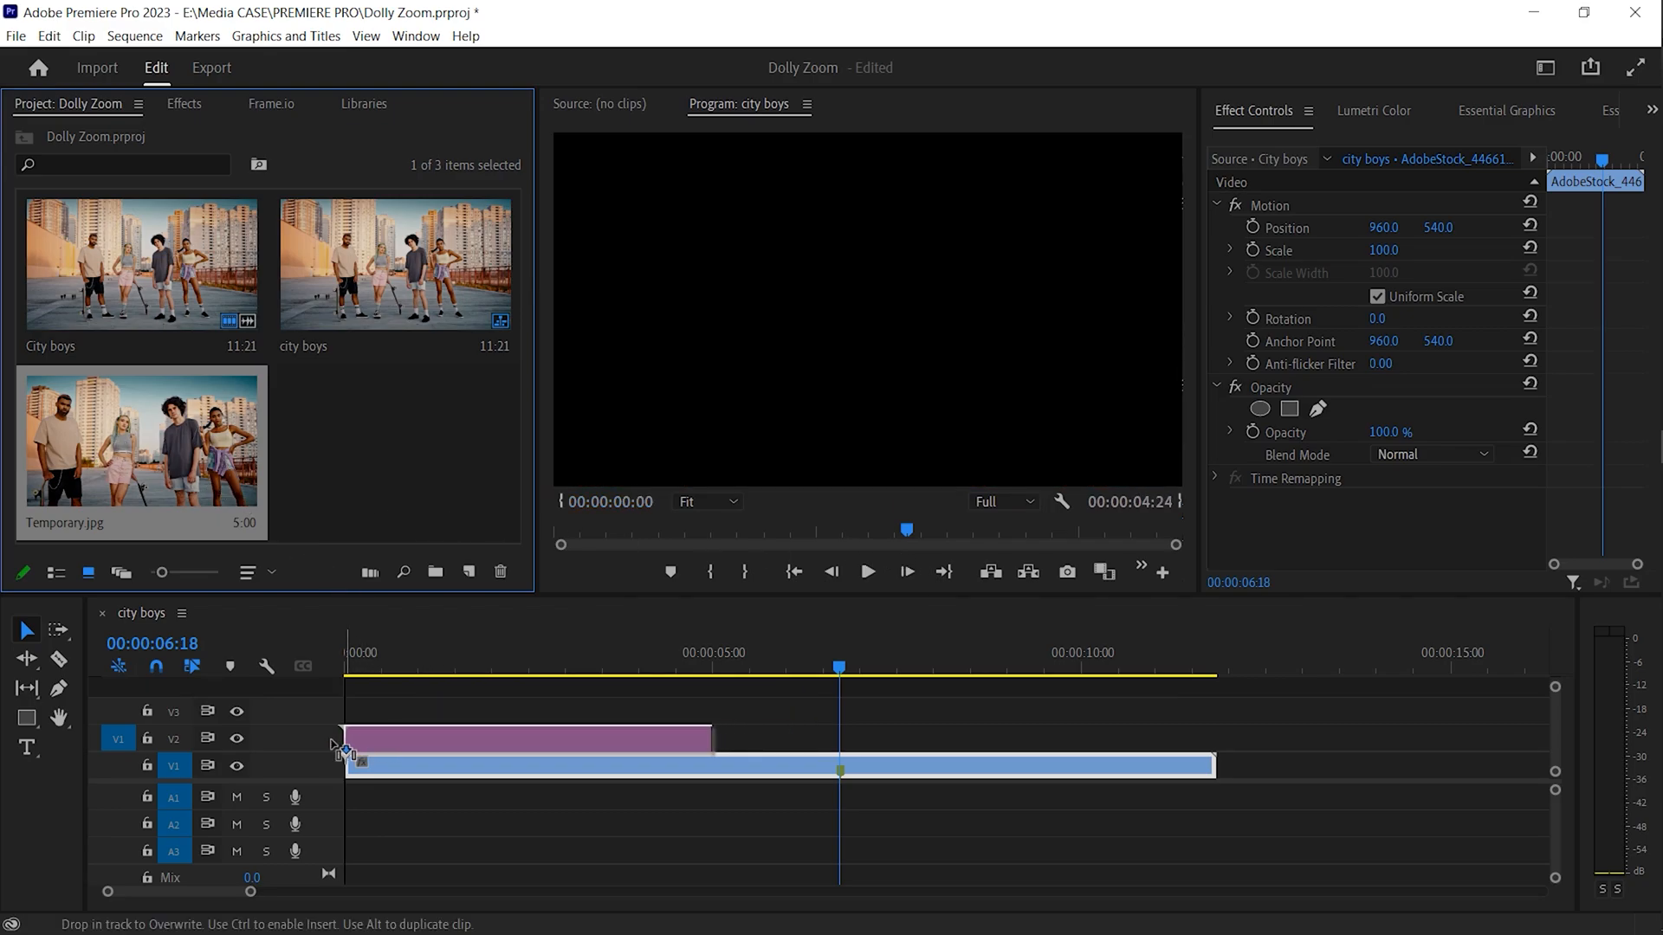
Place Temporary.jpg on V2 over the start of city boys at 50% opacity.
{"action": "left_click", "coordinate": [440, 665]}
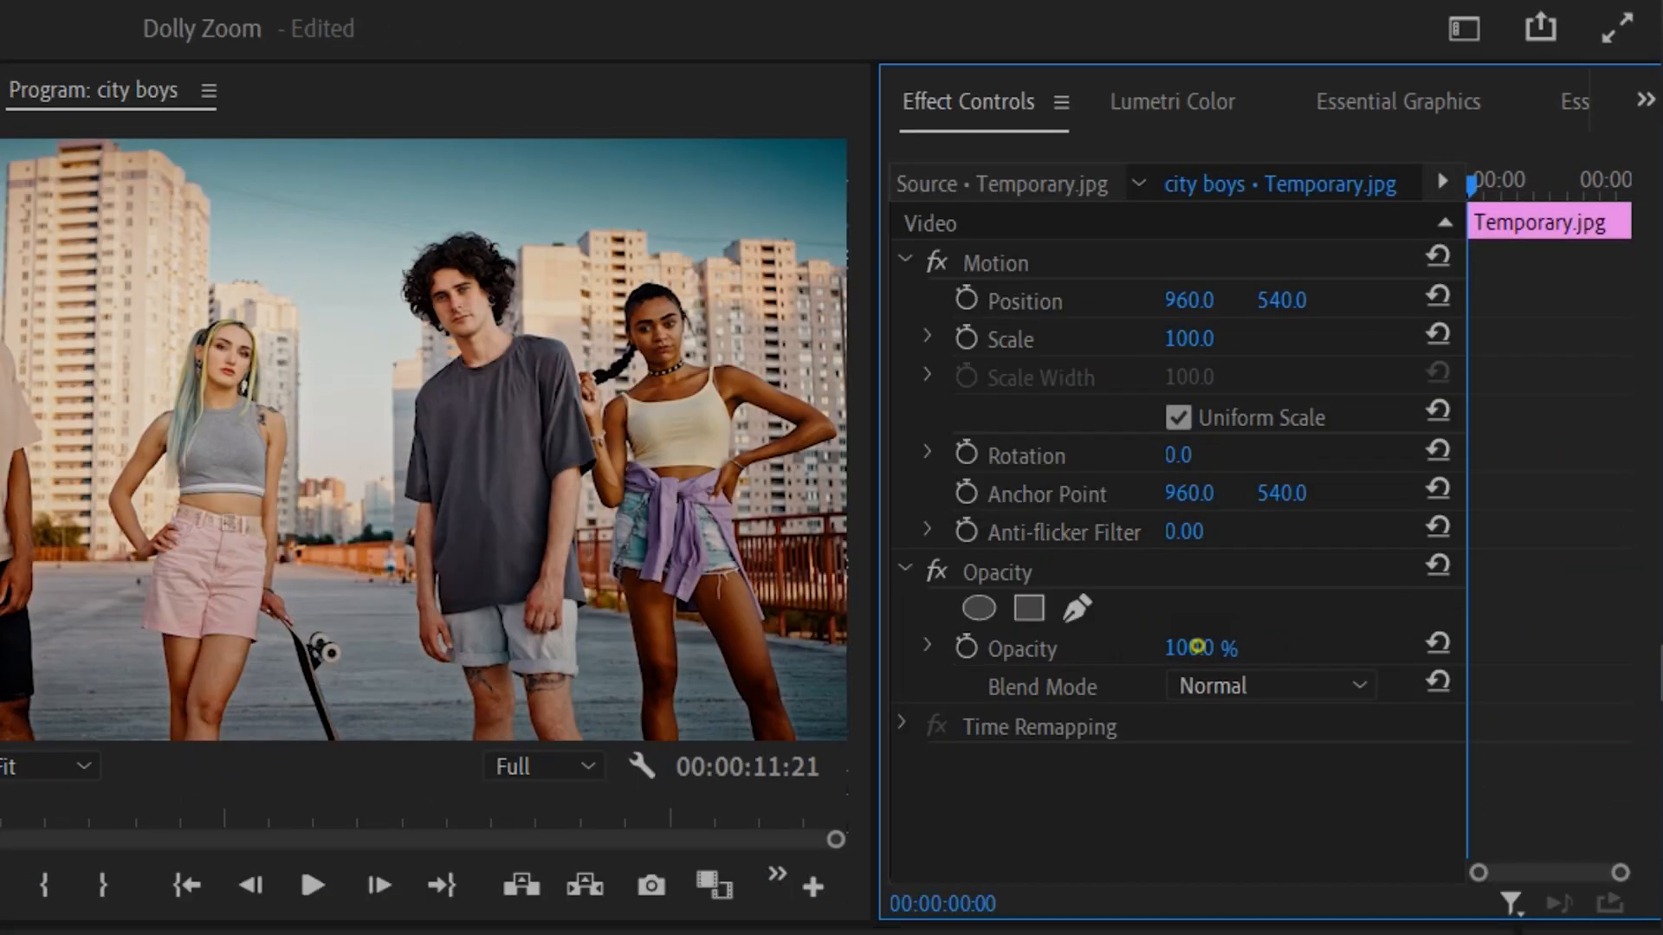
{"action": "double_click", "coordinate": [1199, 648]}
{"action": "type", "text": "50"}
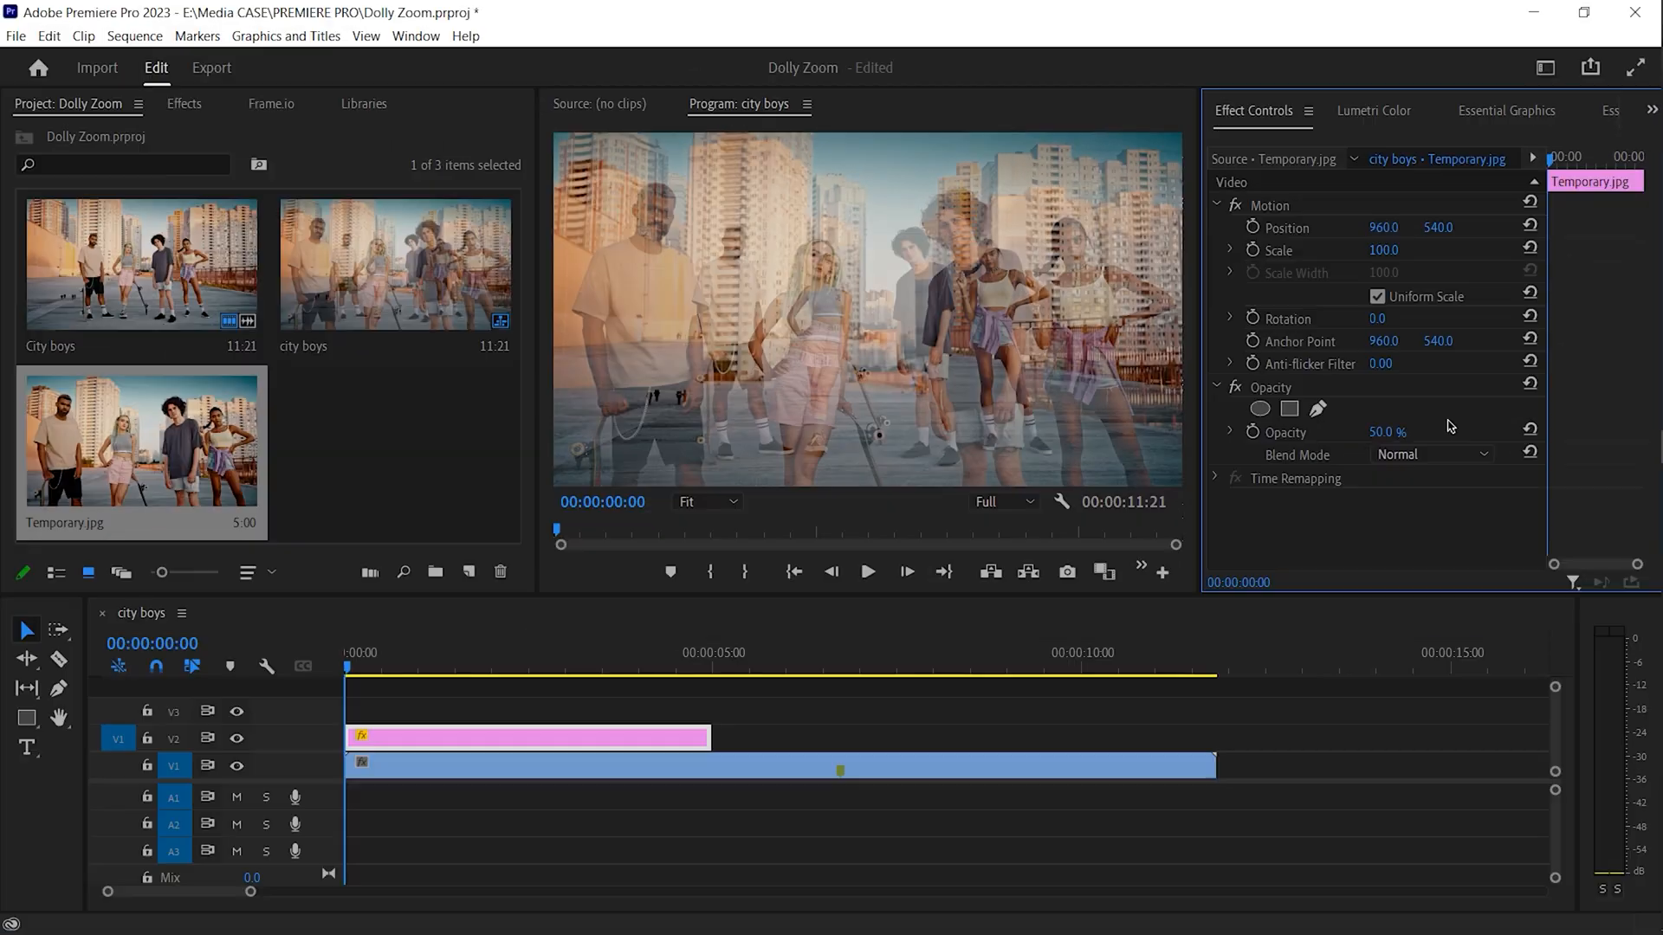
{"action": "left_click", "coordinate": [386, 774]}
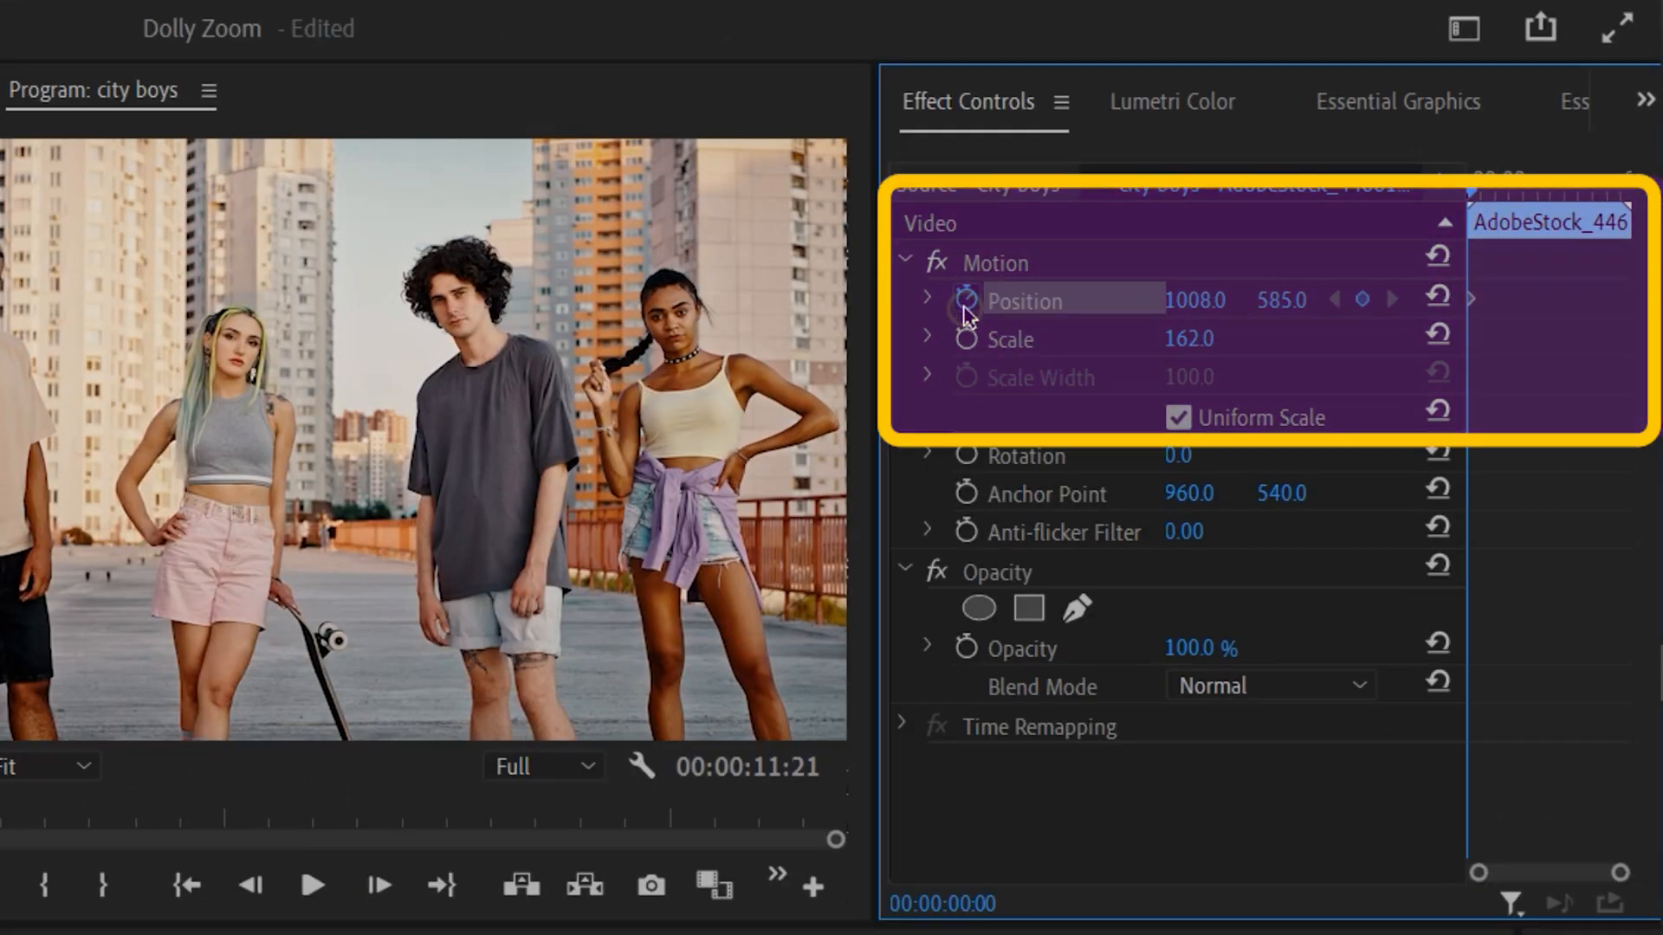
Keyframe Position and Scale from 162 / 1008,585 back to defaults at 06:18 with eased interpolation.
{"action": "left_click", "coordinate": [965, 341]}
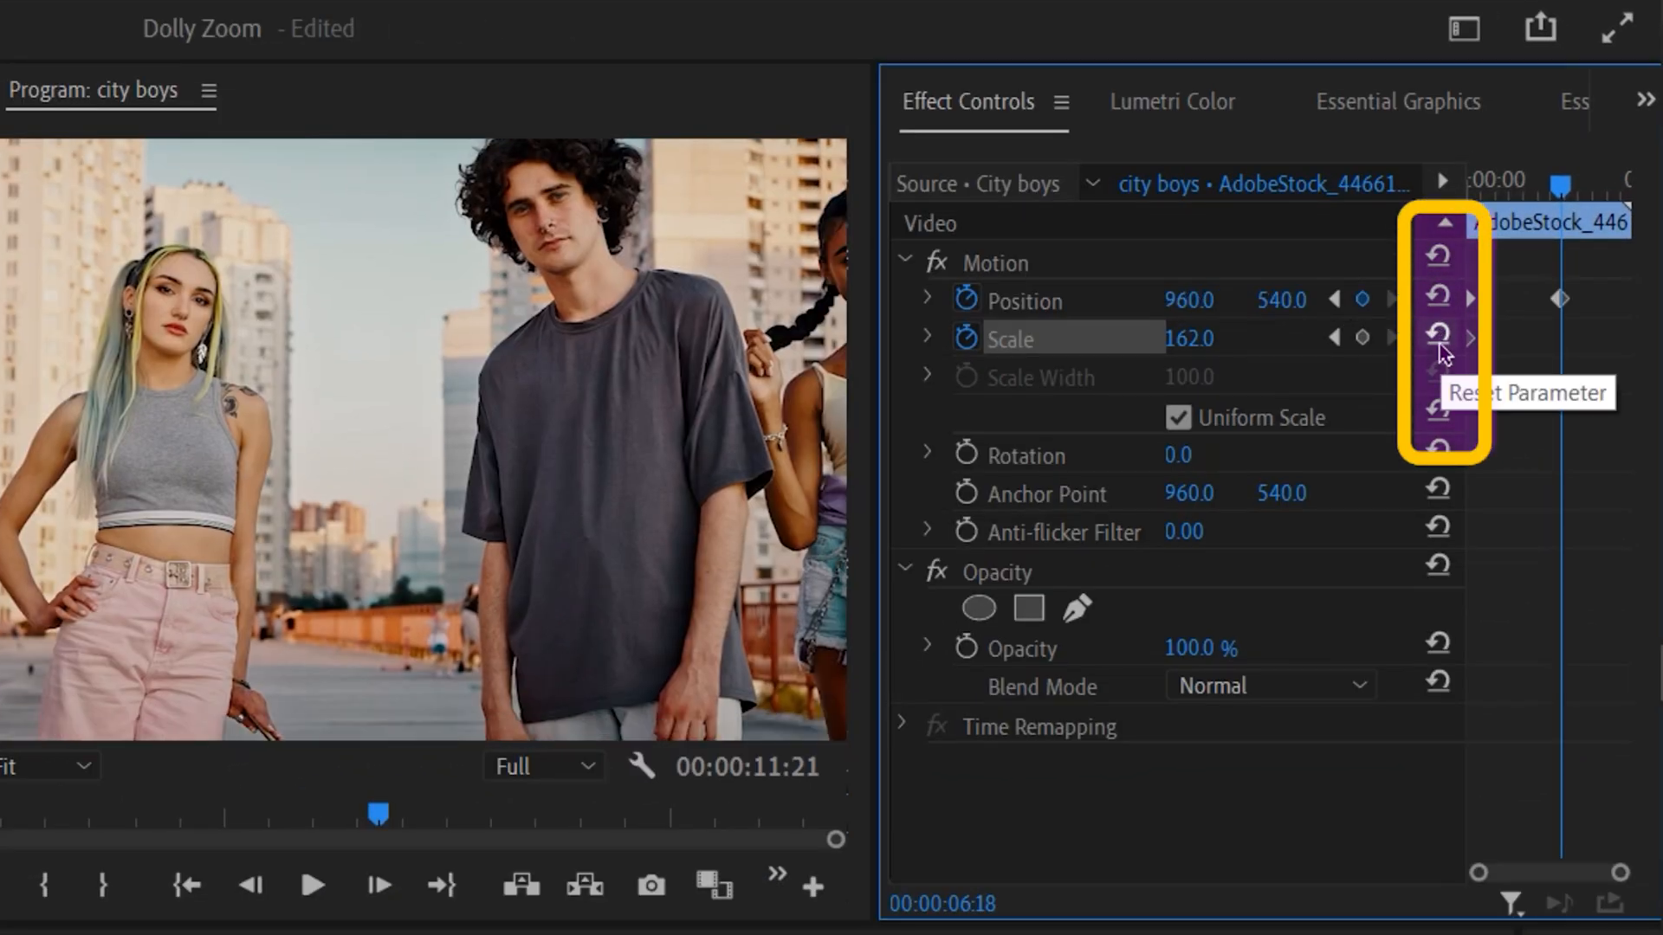
{"action": "left_click", "coordinate": [1438, 338]}
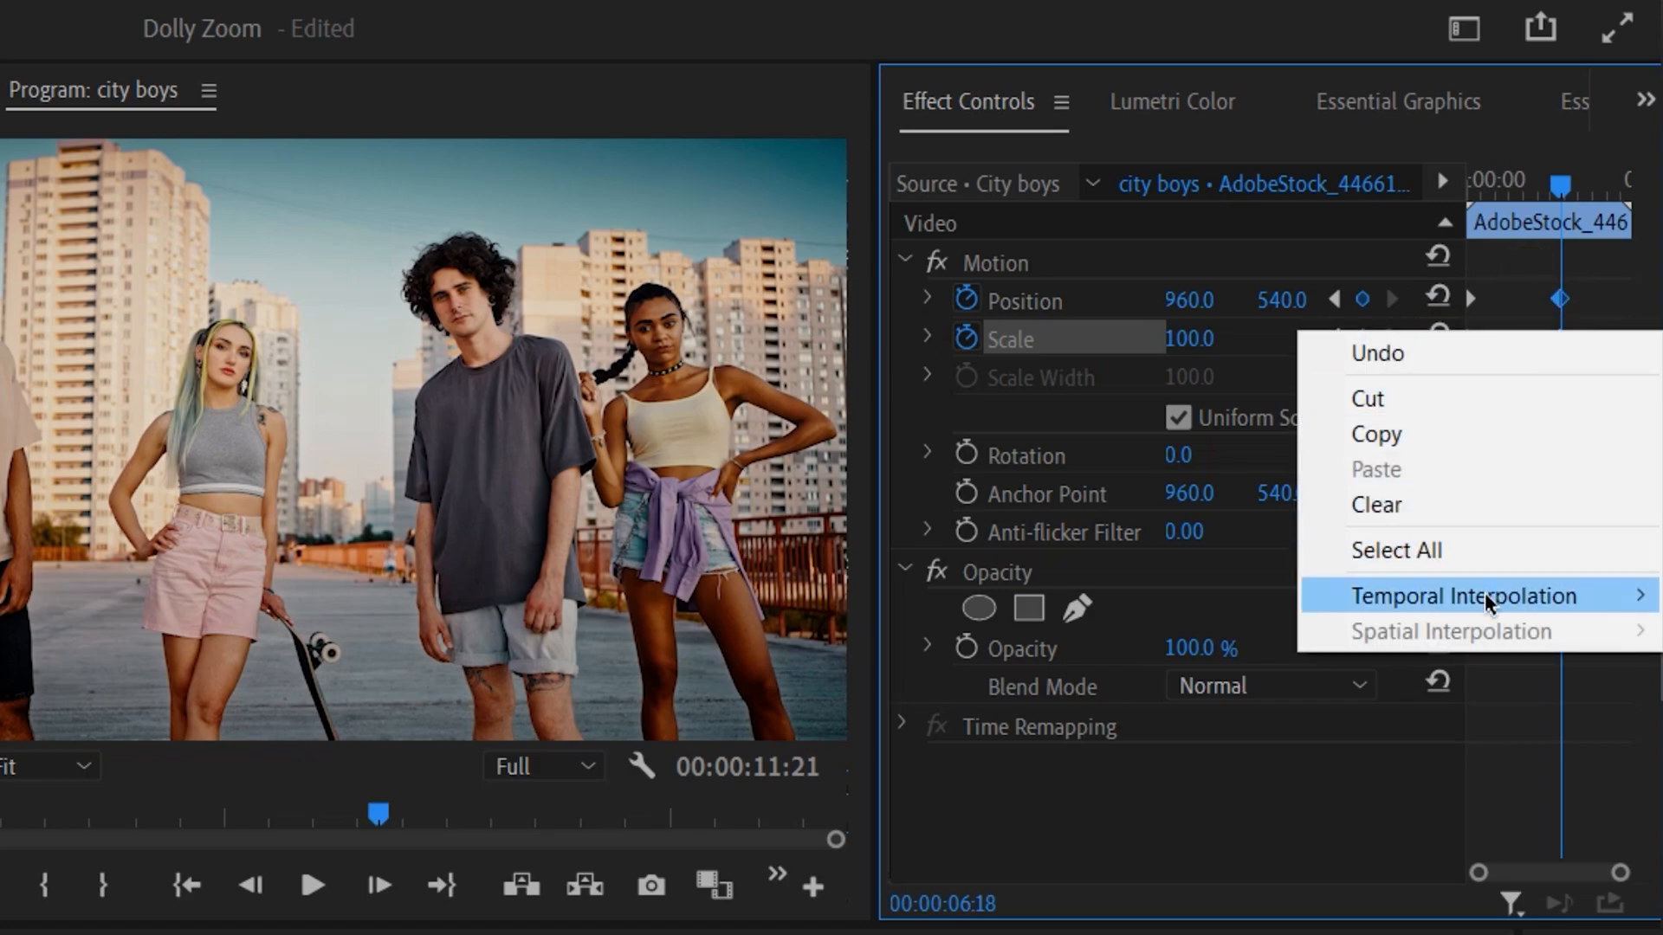
{"action": "left_click", "coordinate": [1462, 594]}
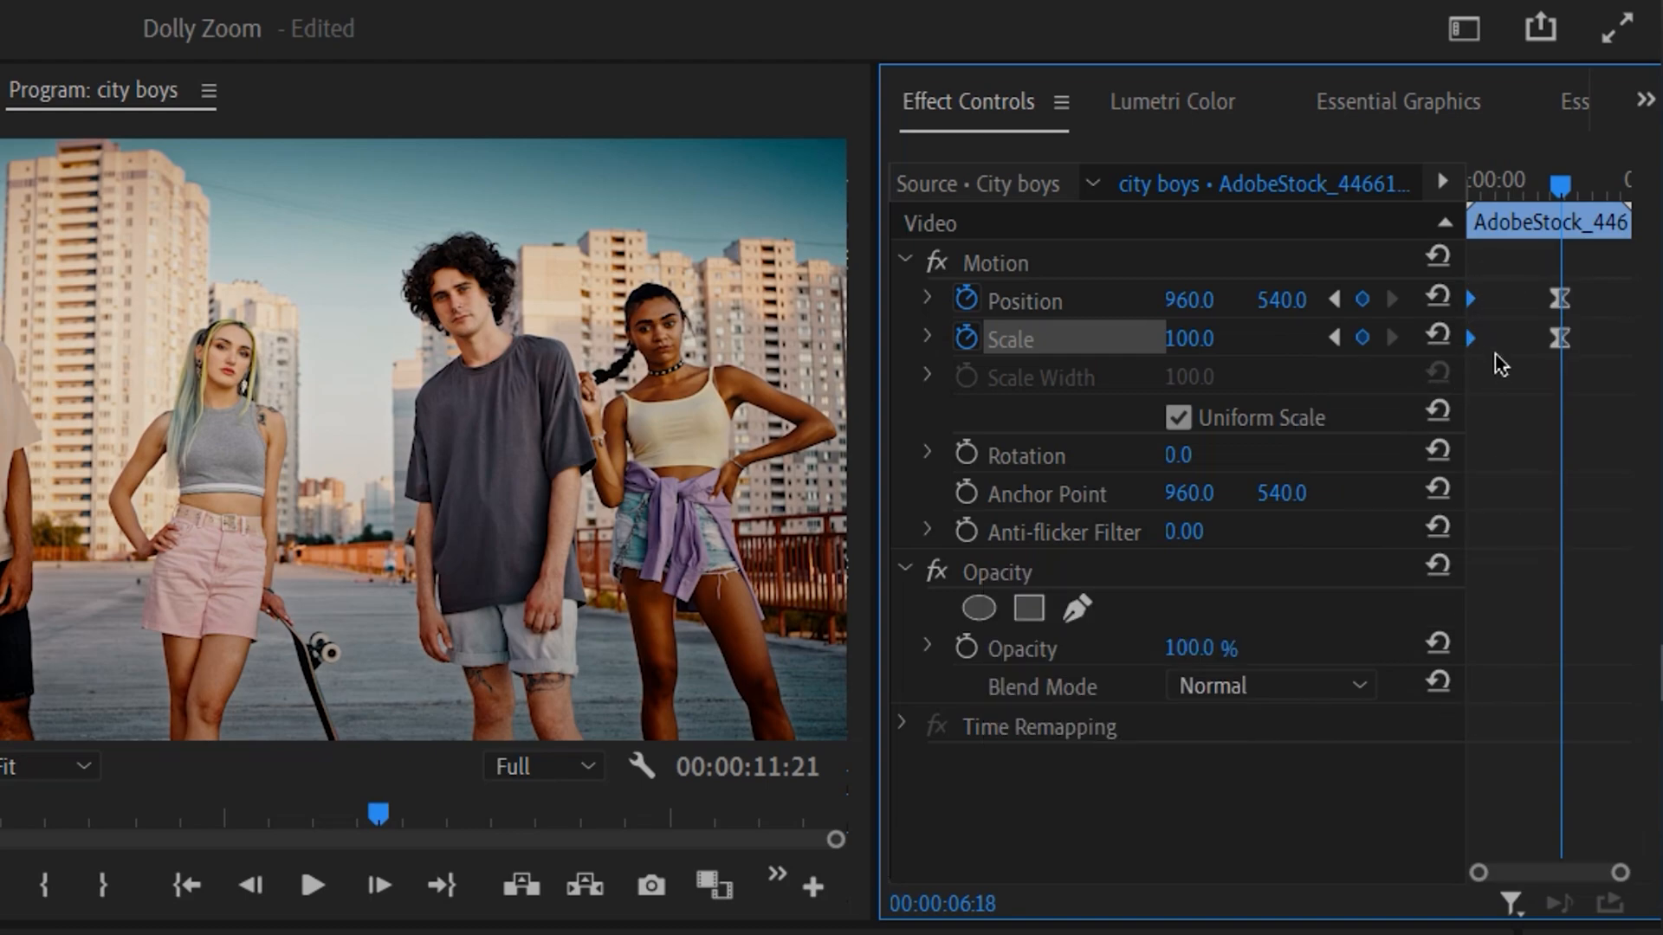
{"action": "right_click", "coordinate": [1500, 362]}
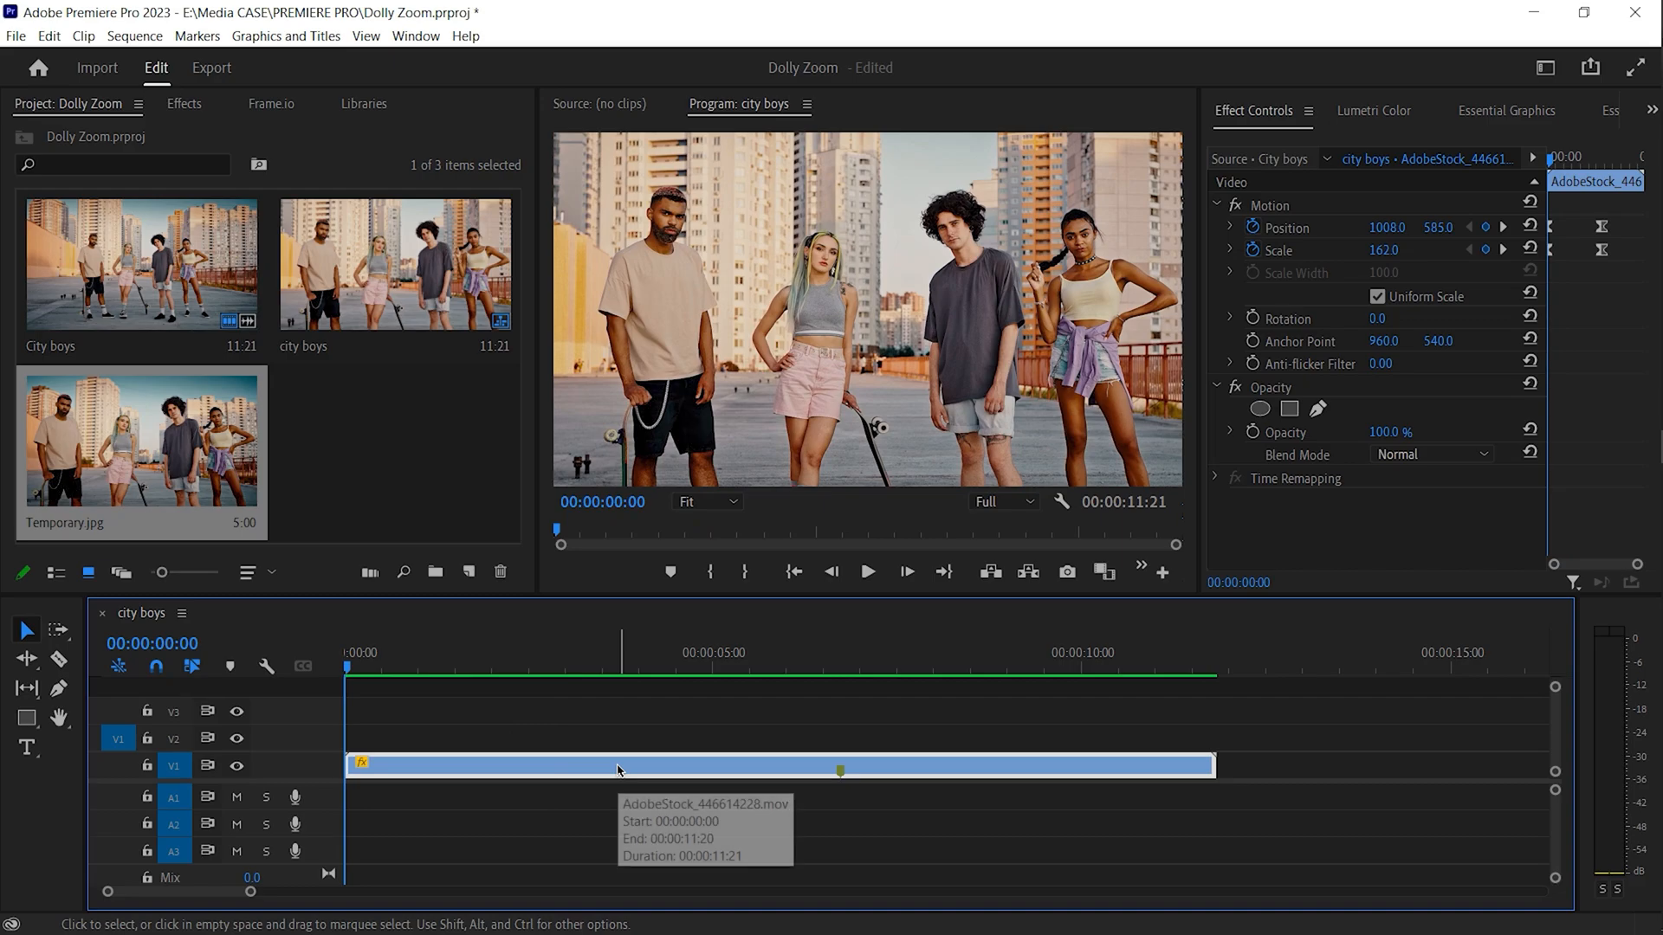
Set the clip's speed to 200% with Optical Flow time interpolation via Speed/Duration.
{"action": "right_click", "coordinate": [620, 766]}
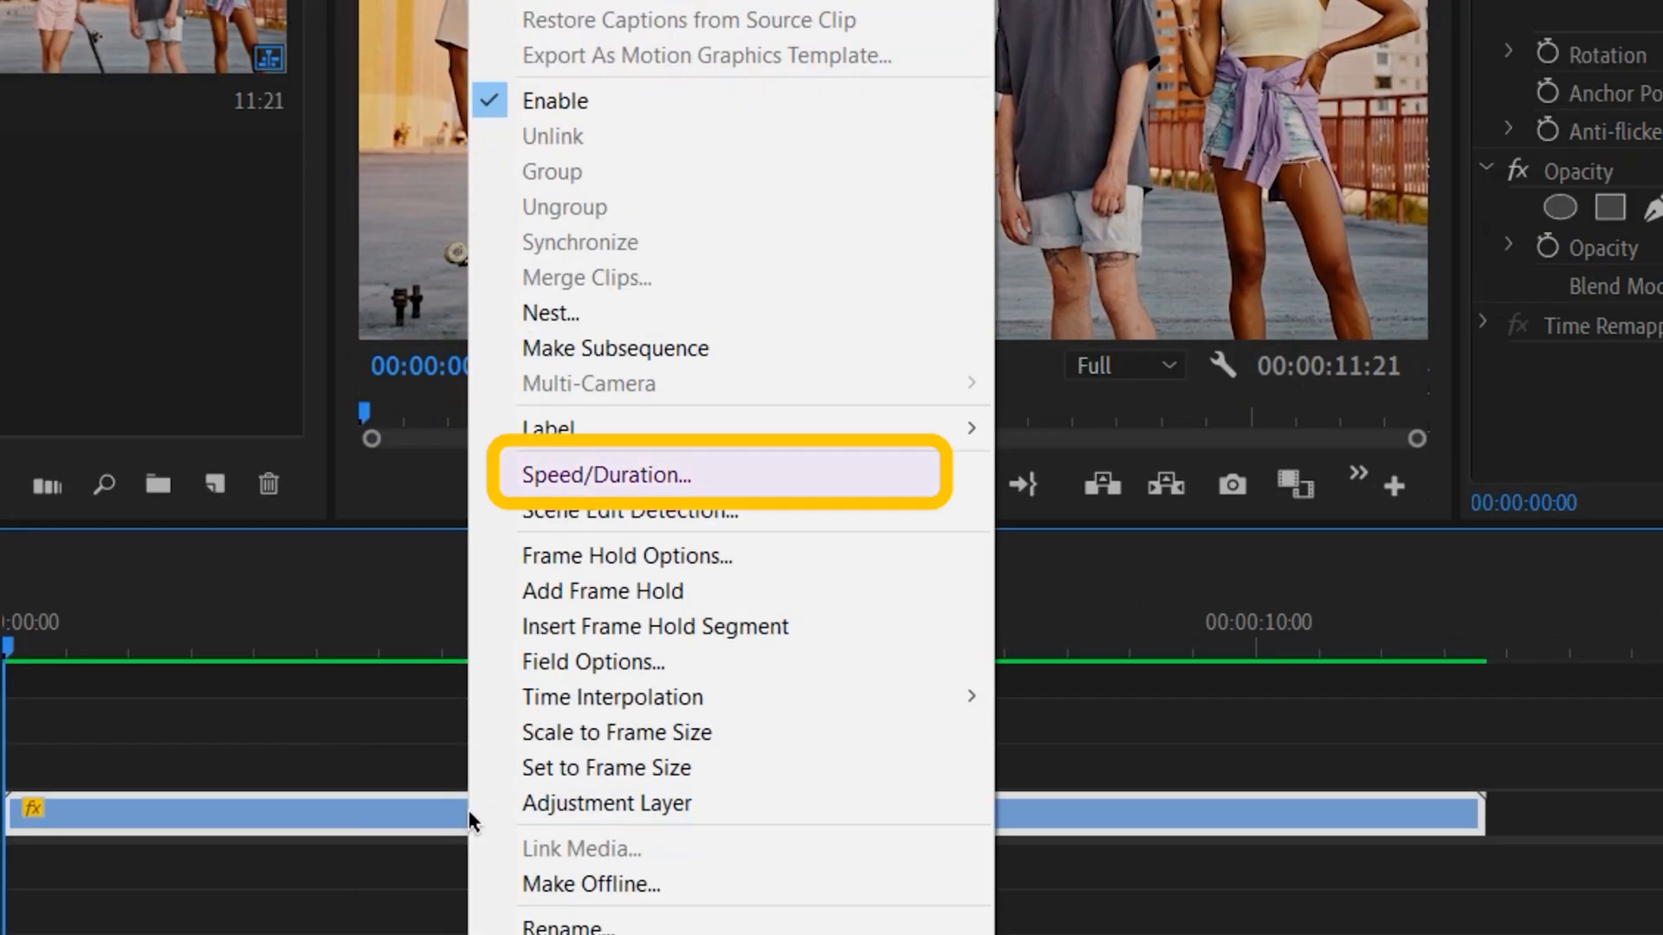
{"action": "mouse_move", "coordinate": [719, 474]}
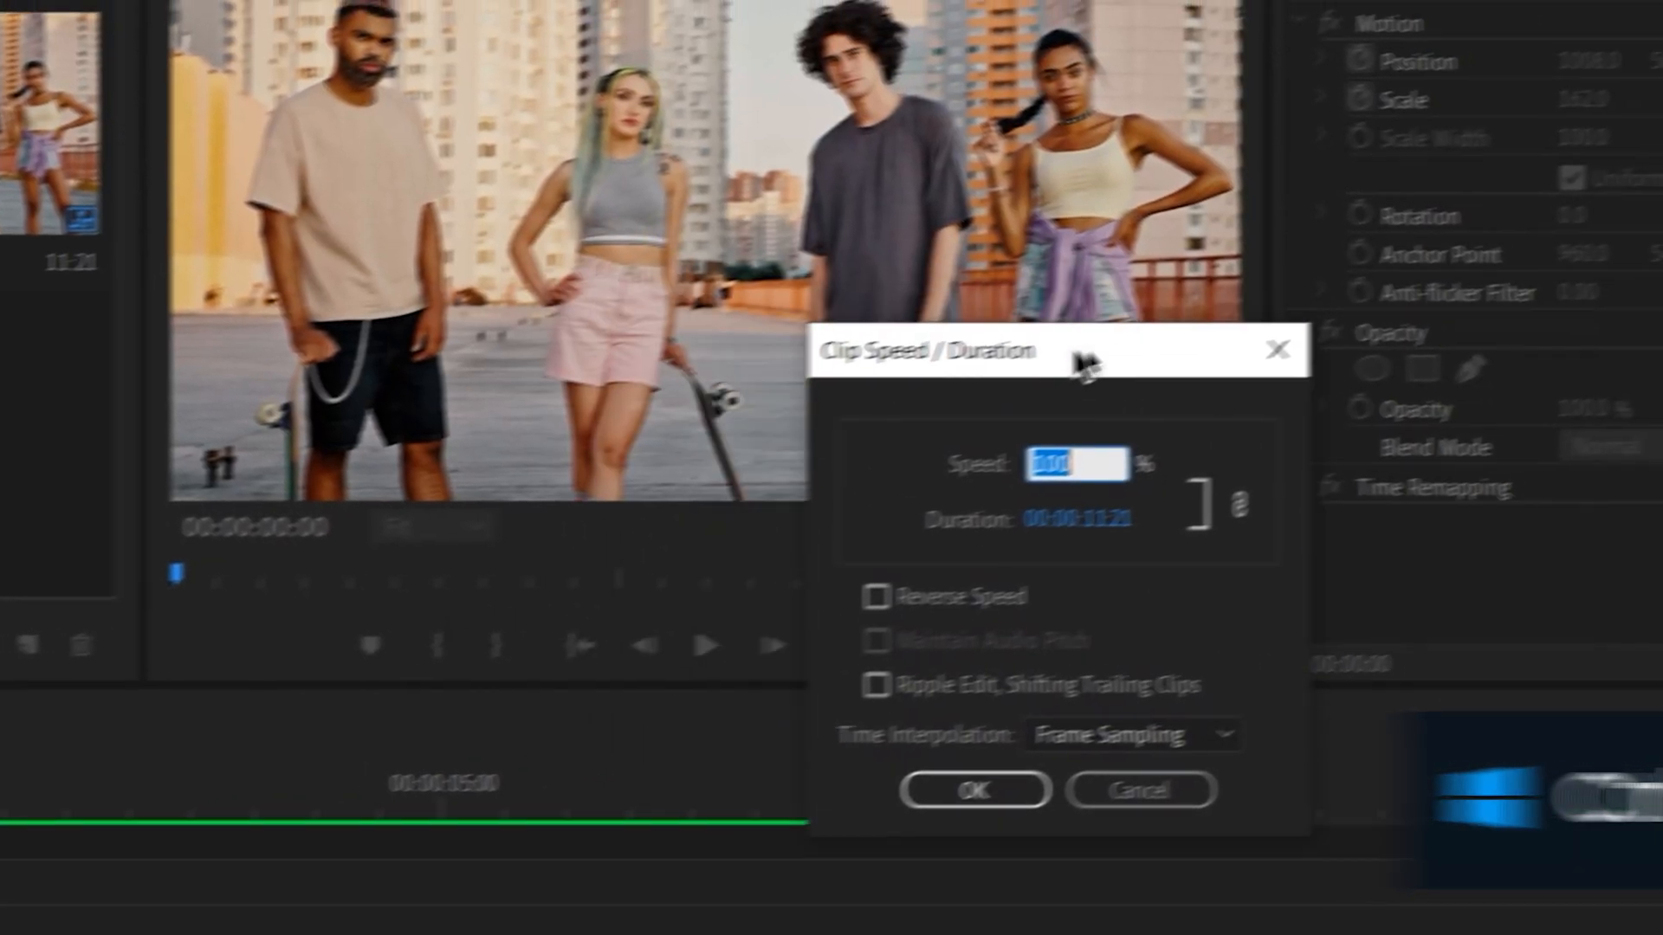
{"action": "type", "text": "200"}
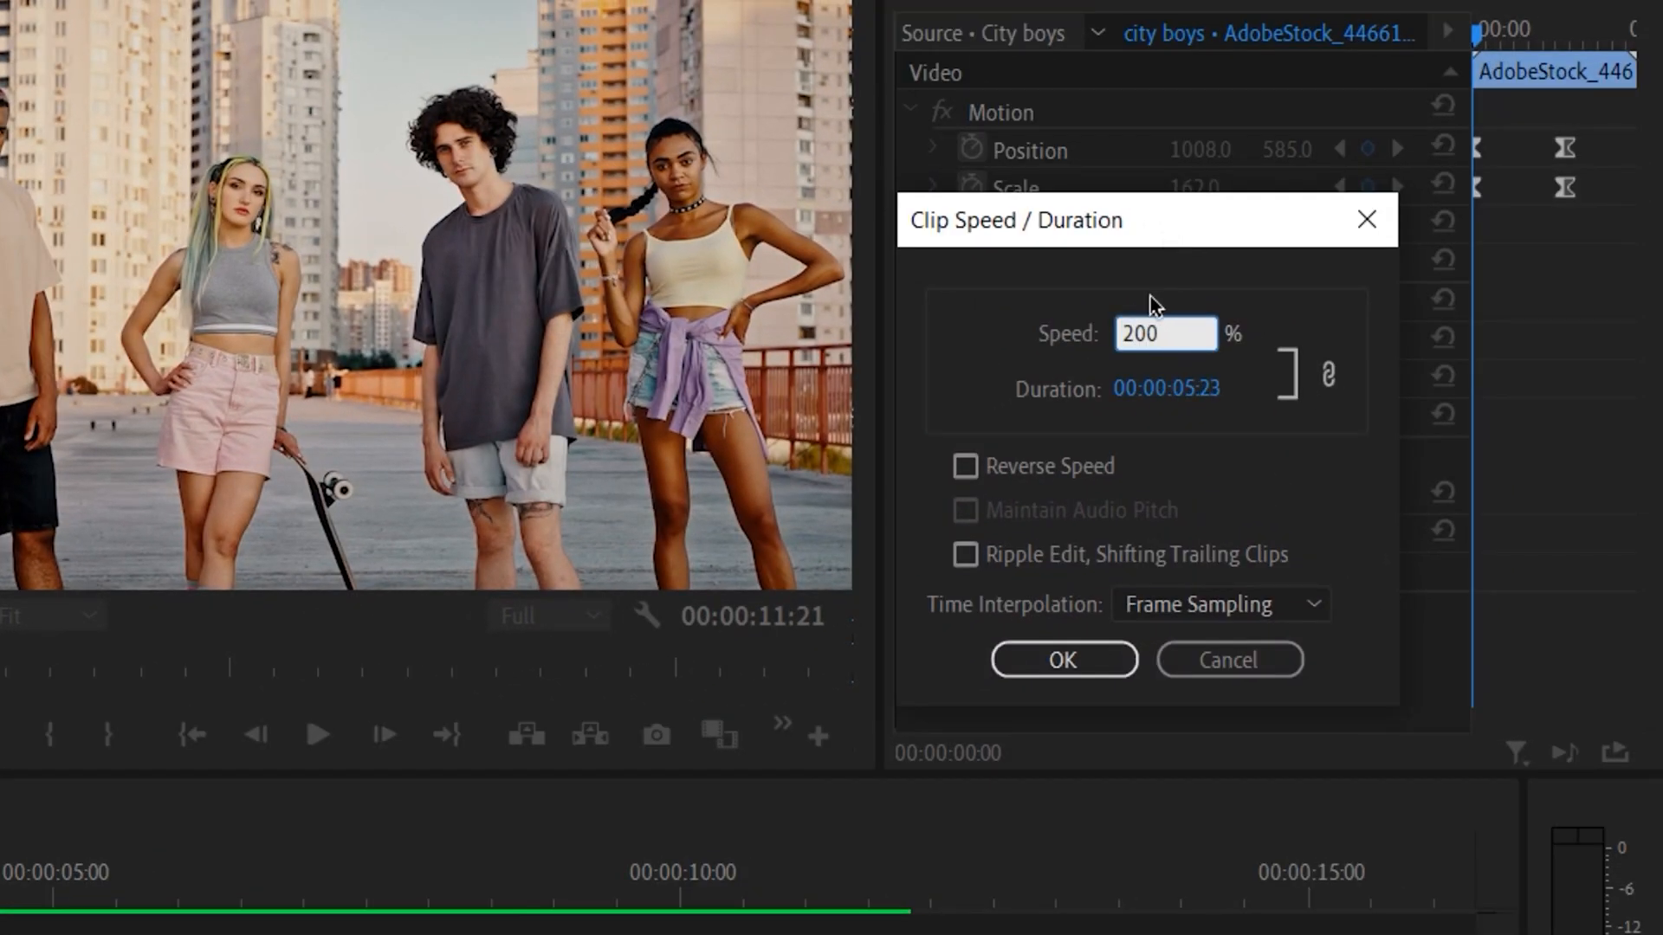
{"action": "left_click", "coordinate": [1219, 603]}
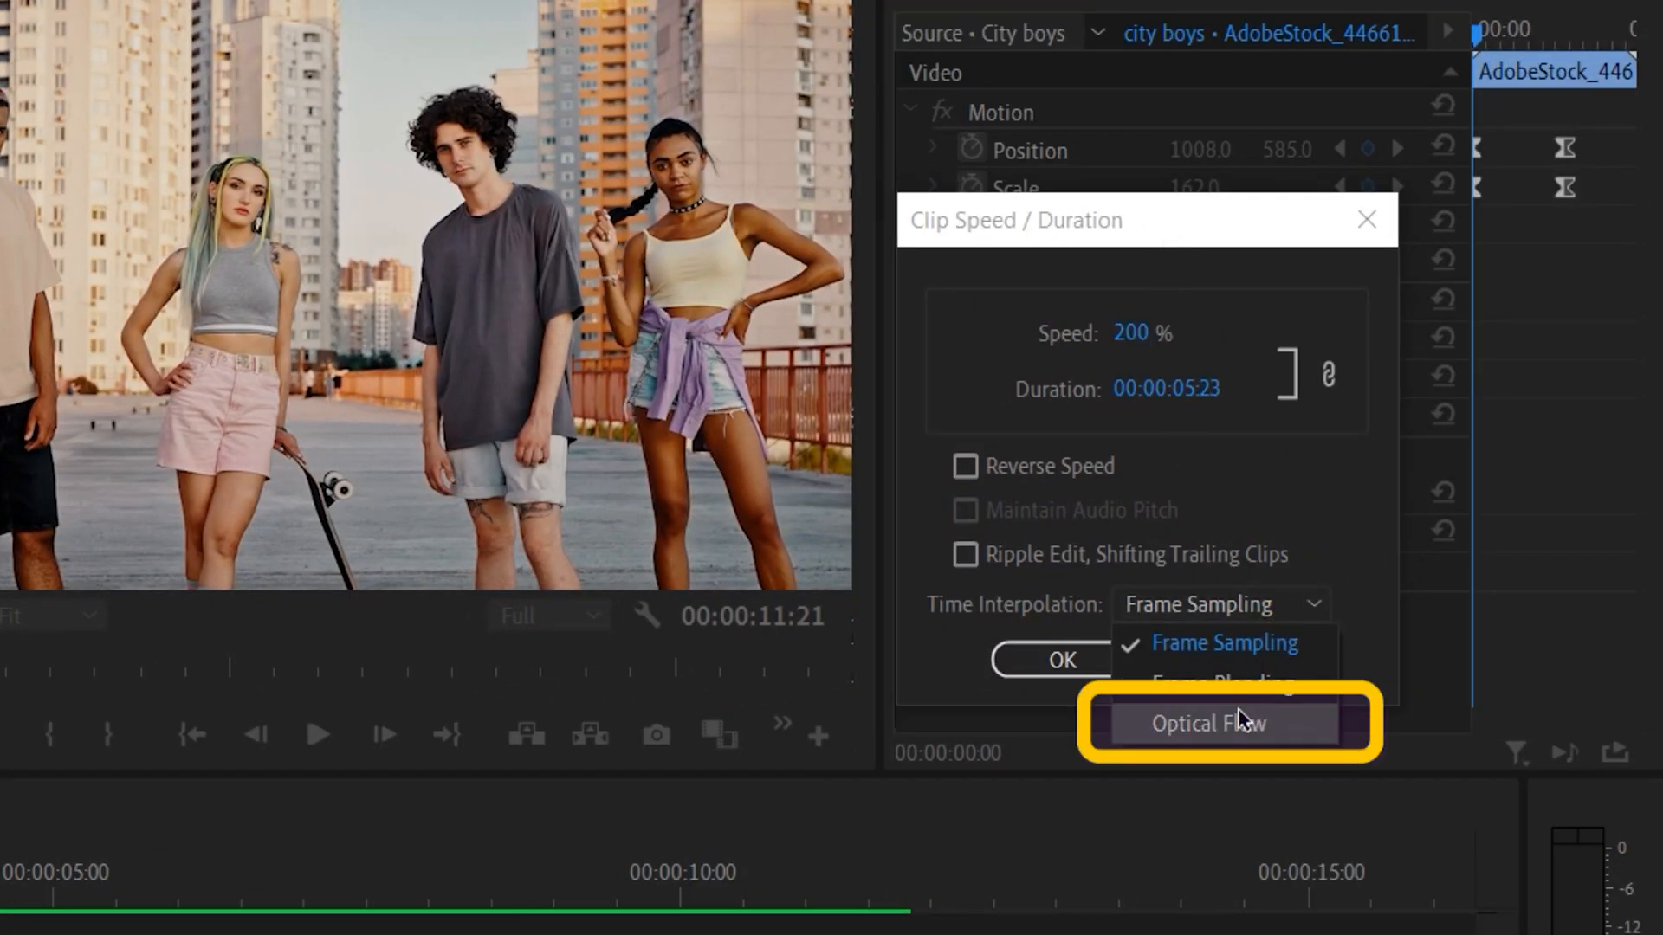
{"action": "left_click", "coordinate": [1219, 722]}
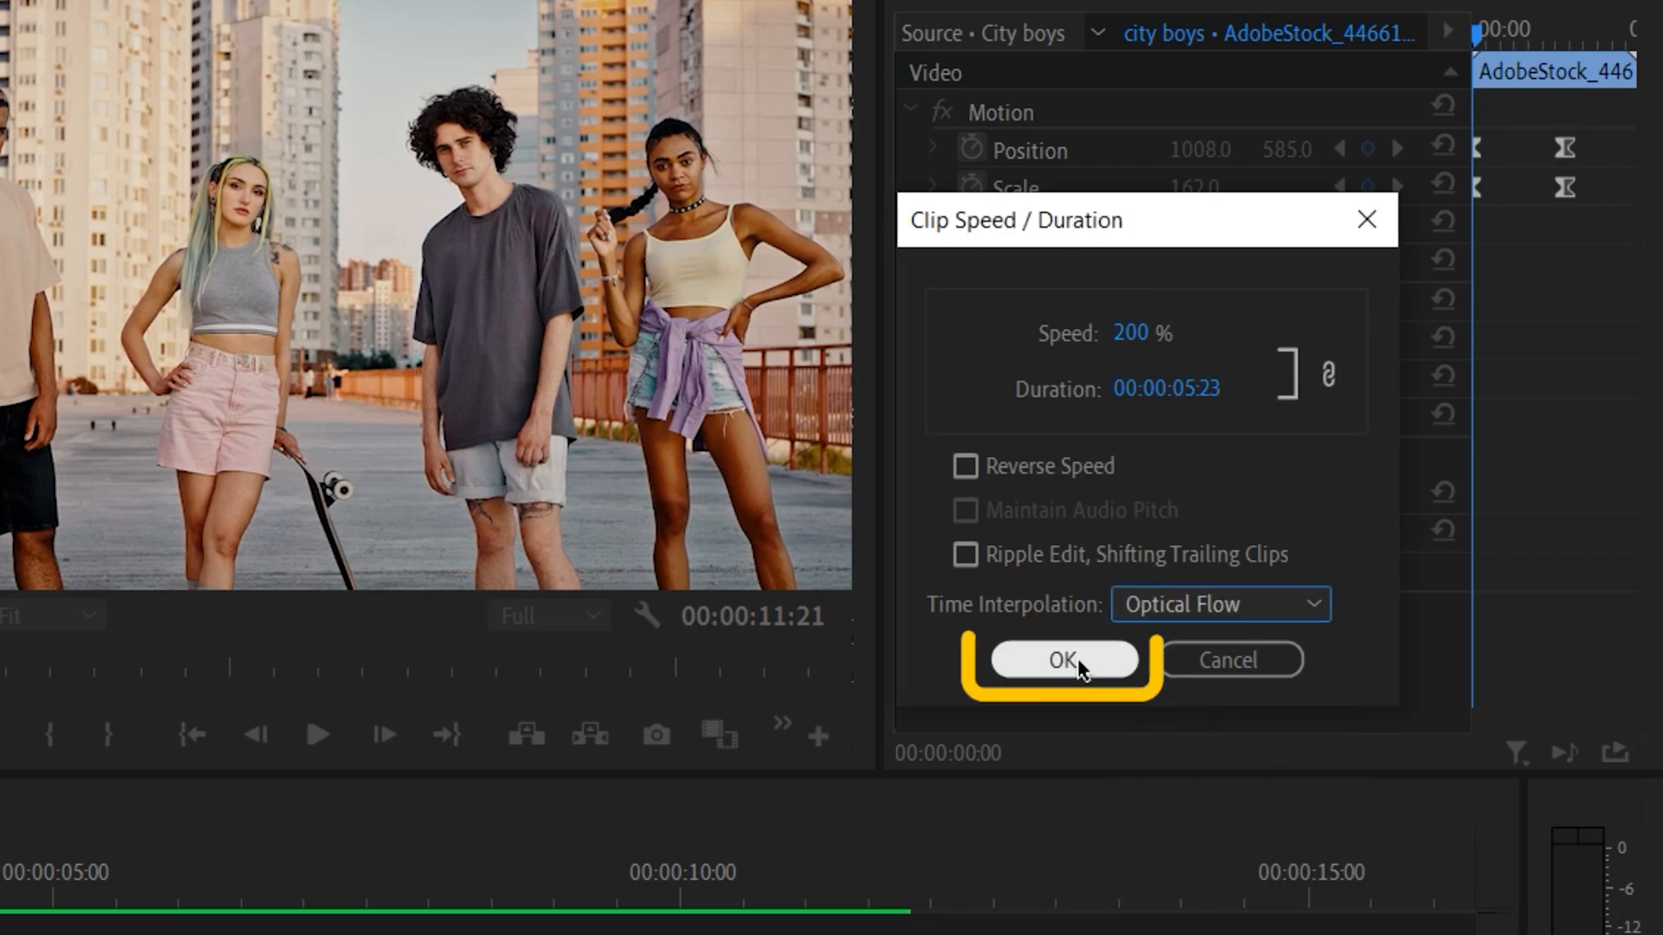
{"action": "left_click", "coordinate": [1062, 660]}
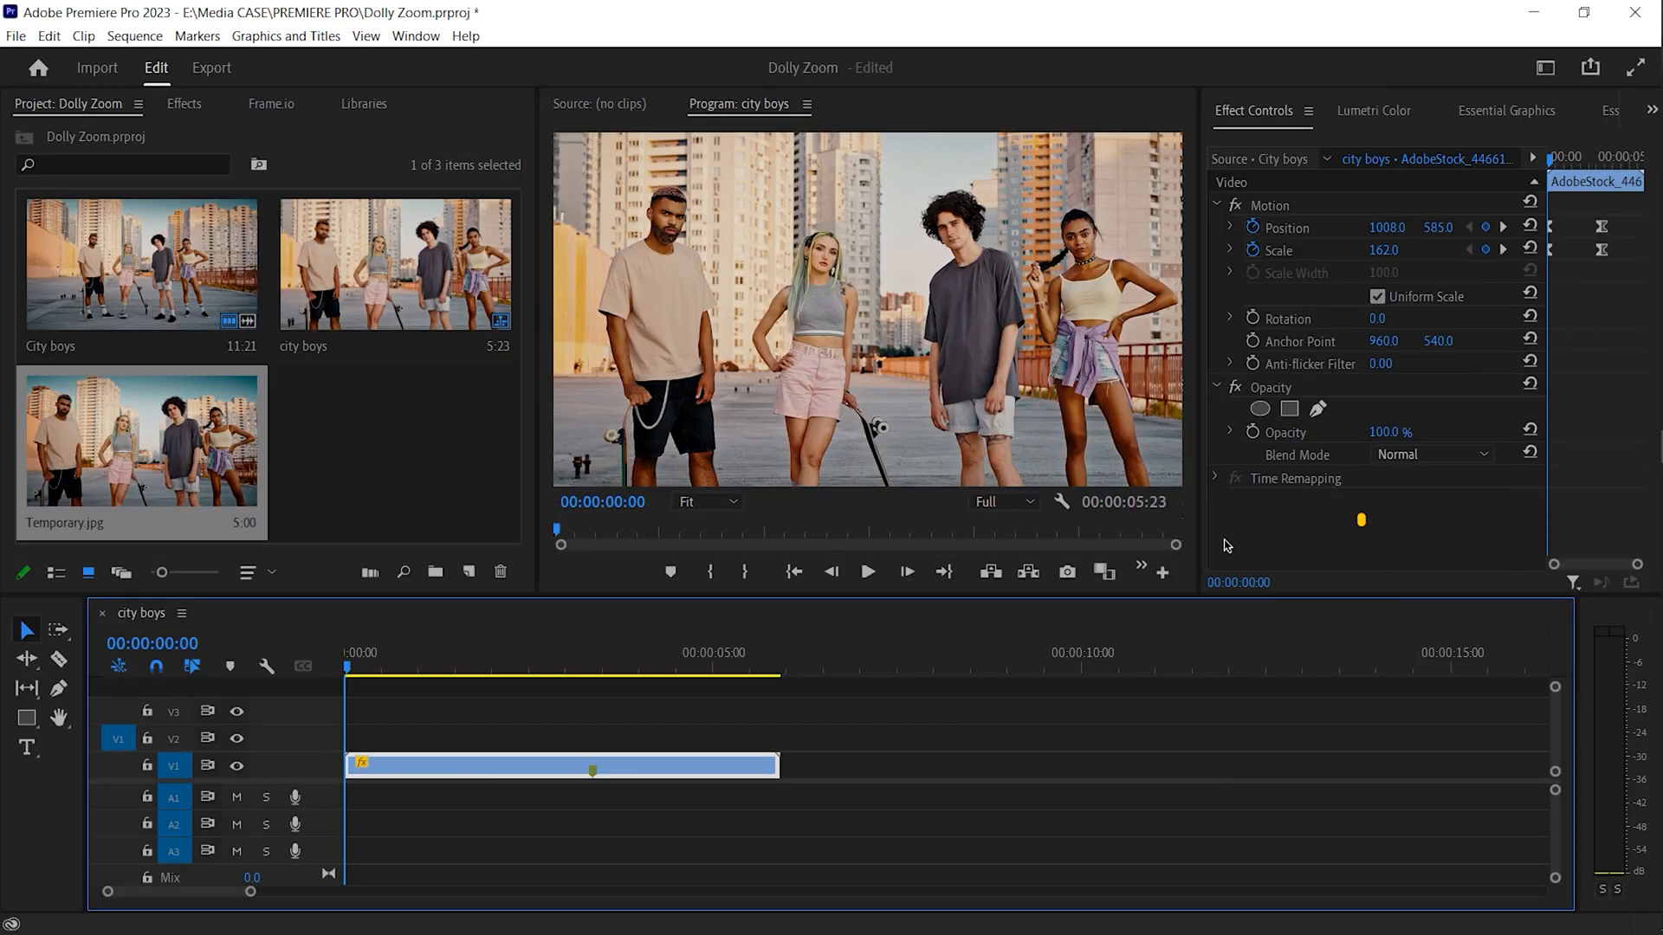
{"action": "mouse_move", "coordinate": [866, 572]}
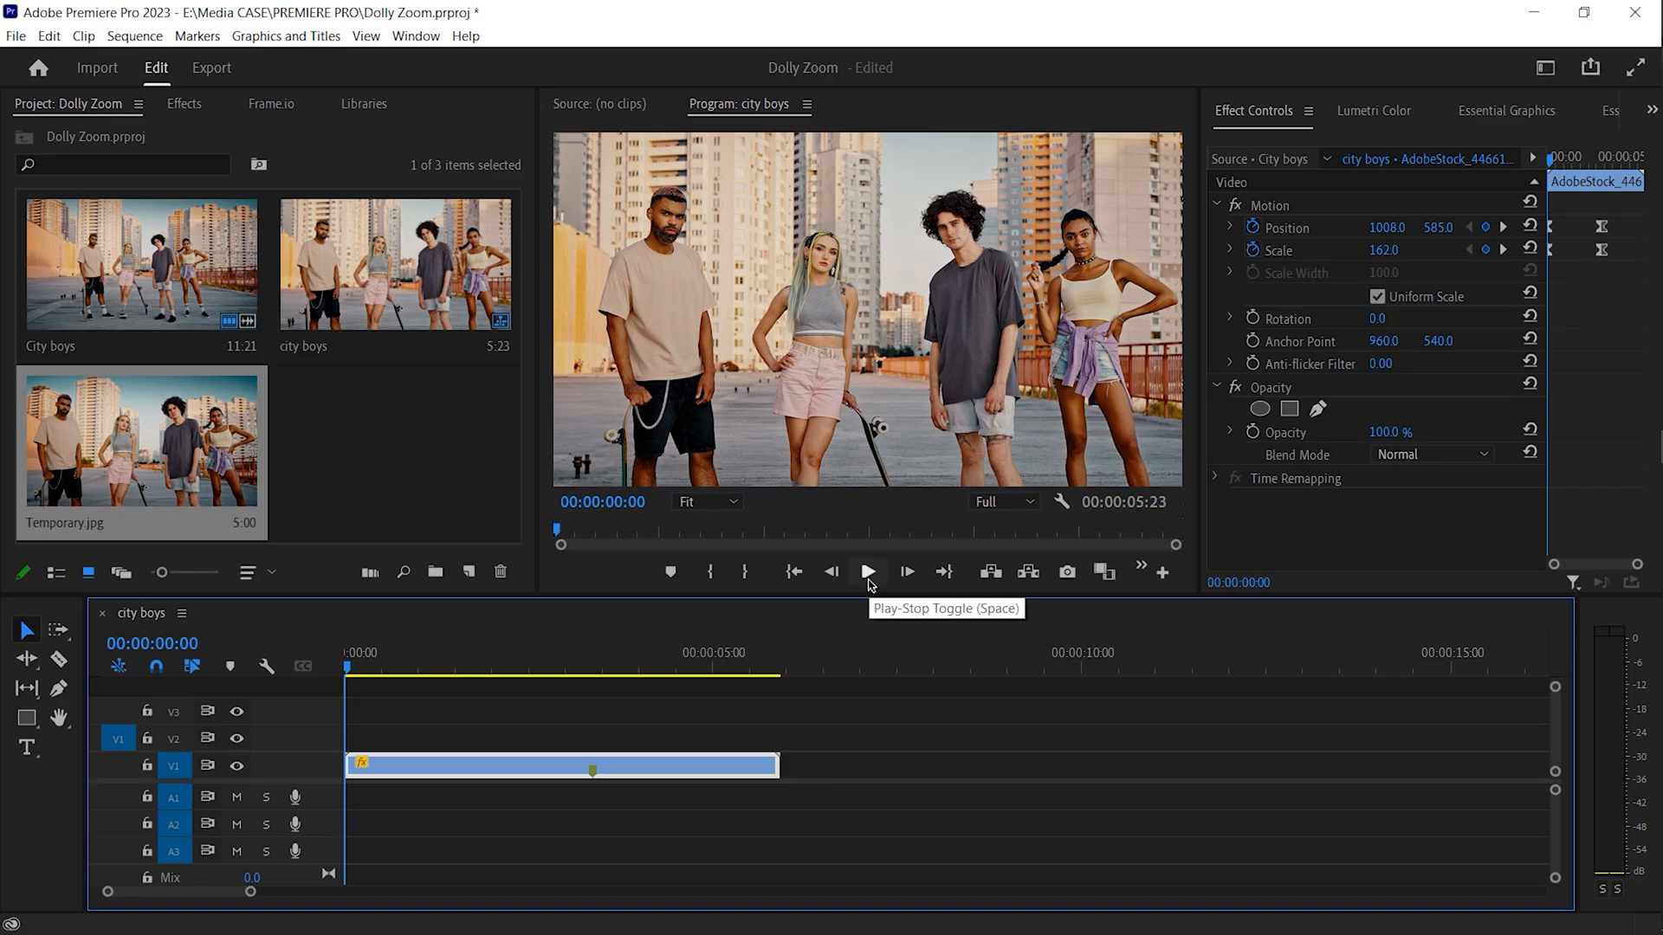
{"action": "left_click", "coordinate": [866, 572]}
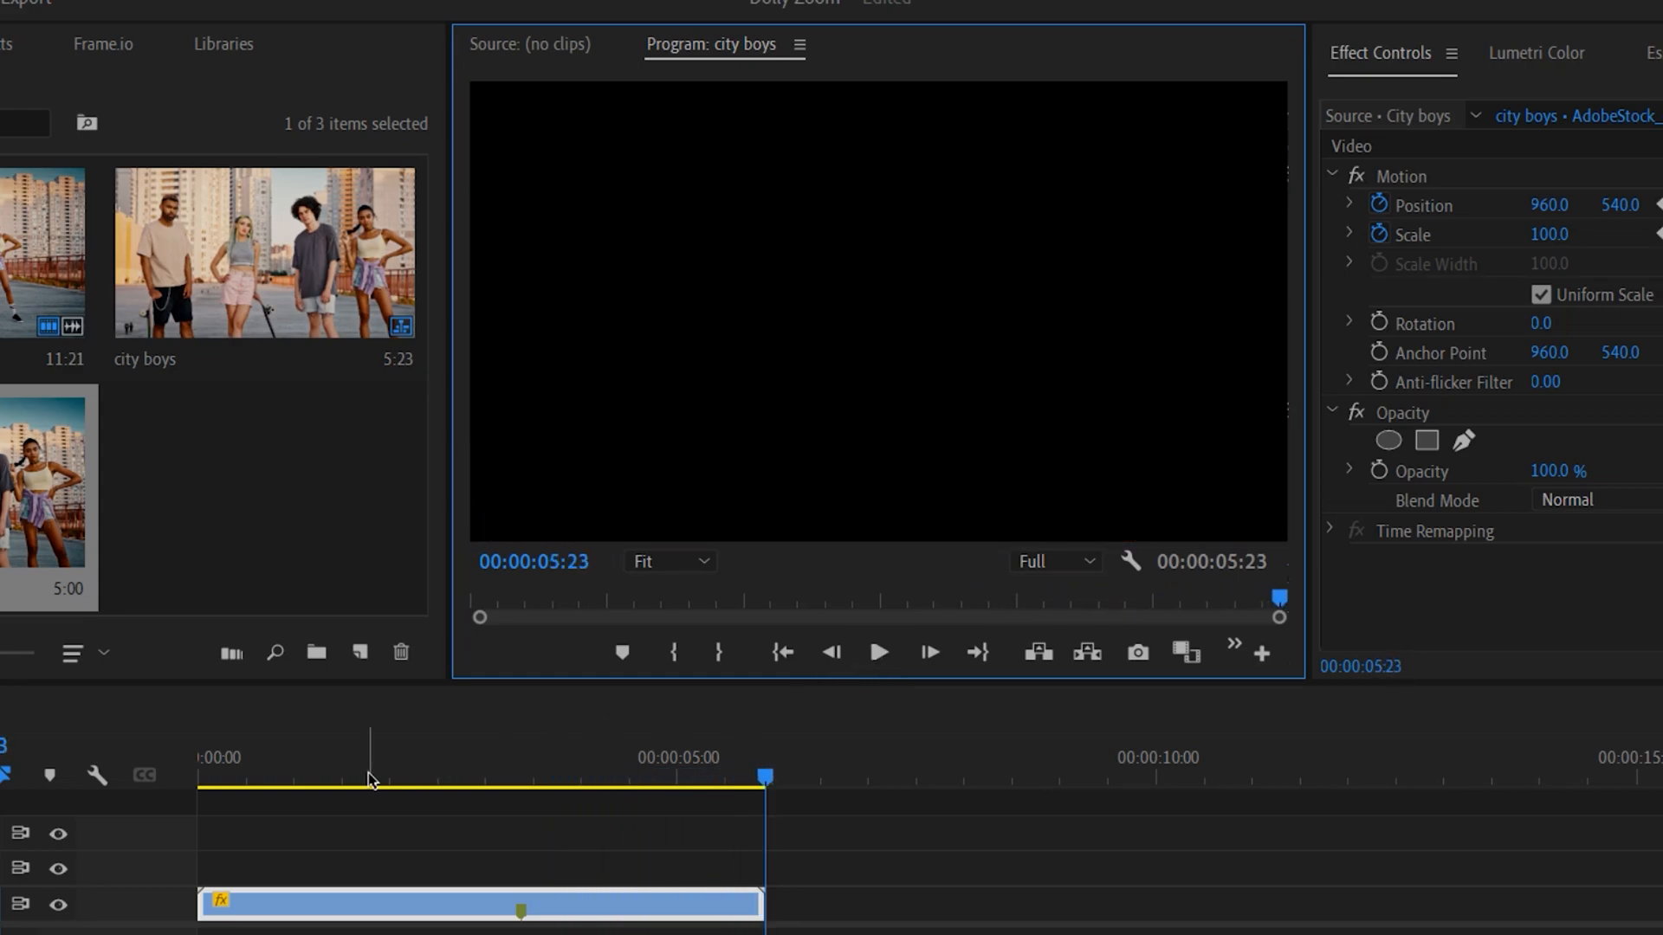
{"action": "left_click", "coordinate": [717, 653]}
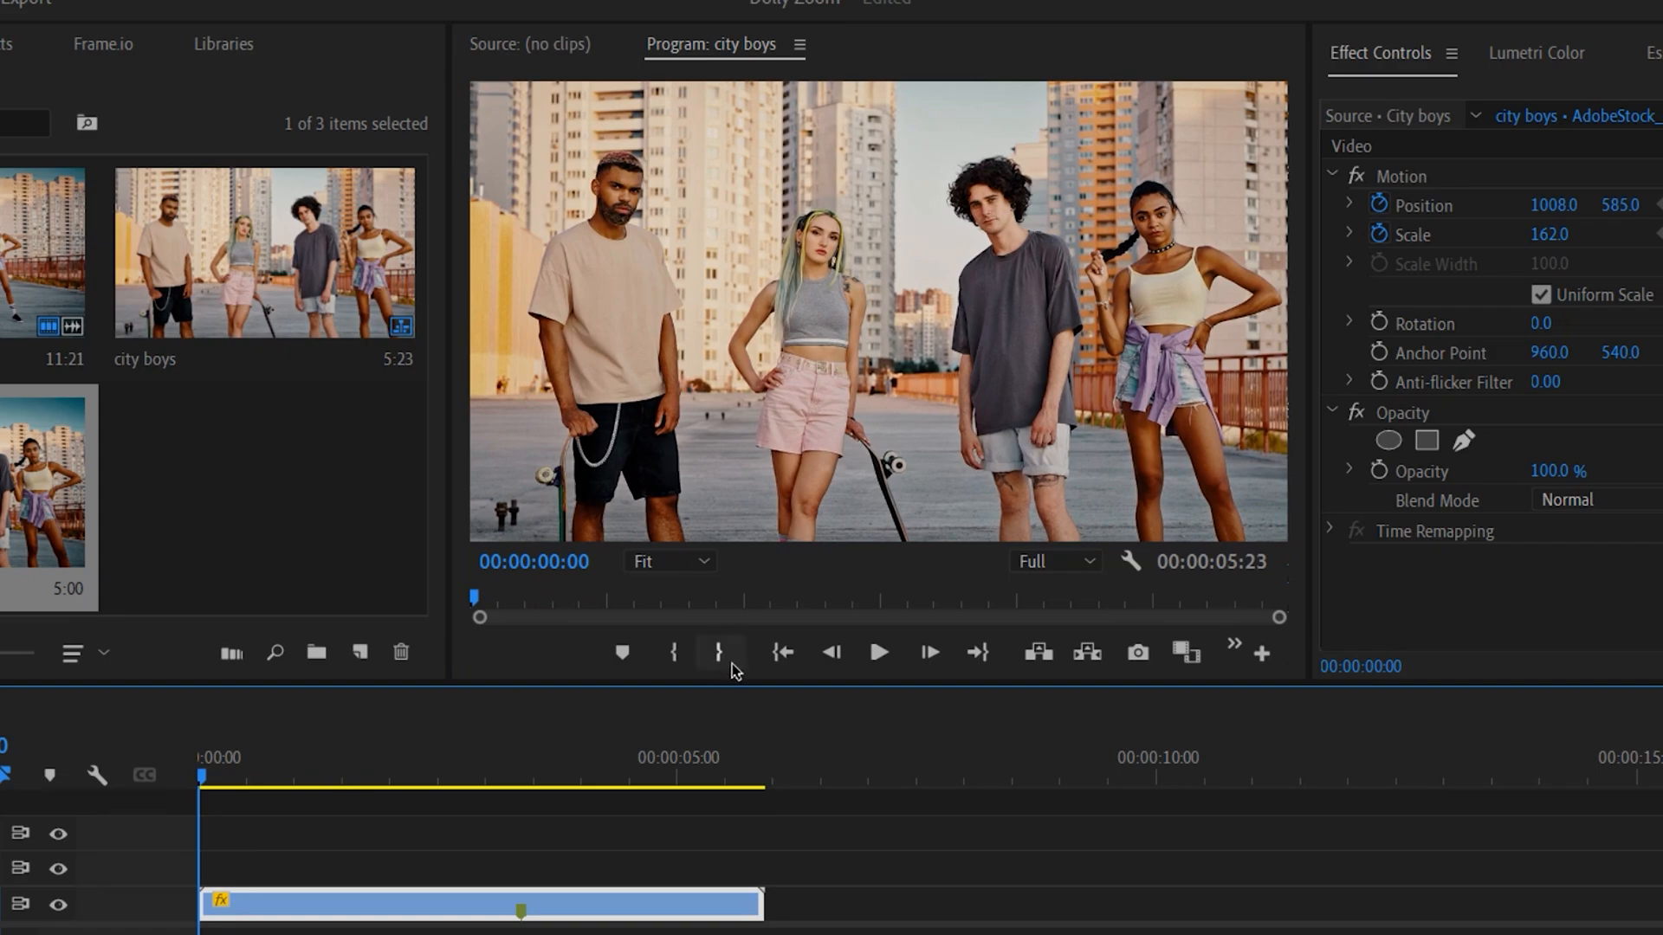
{"action": "left_click", "coordinate": [879, 654]}
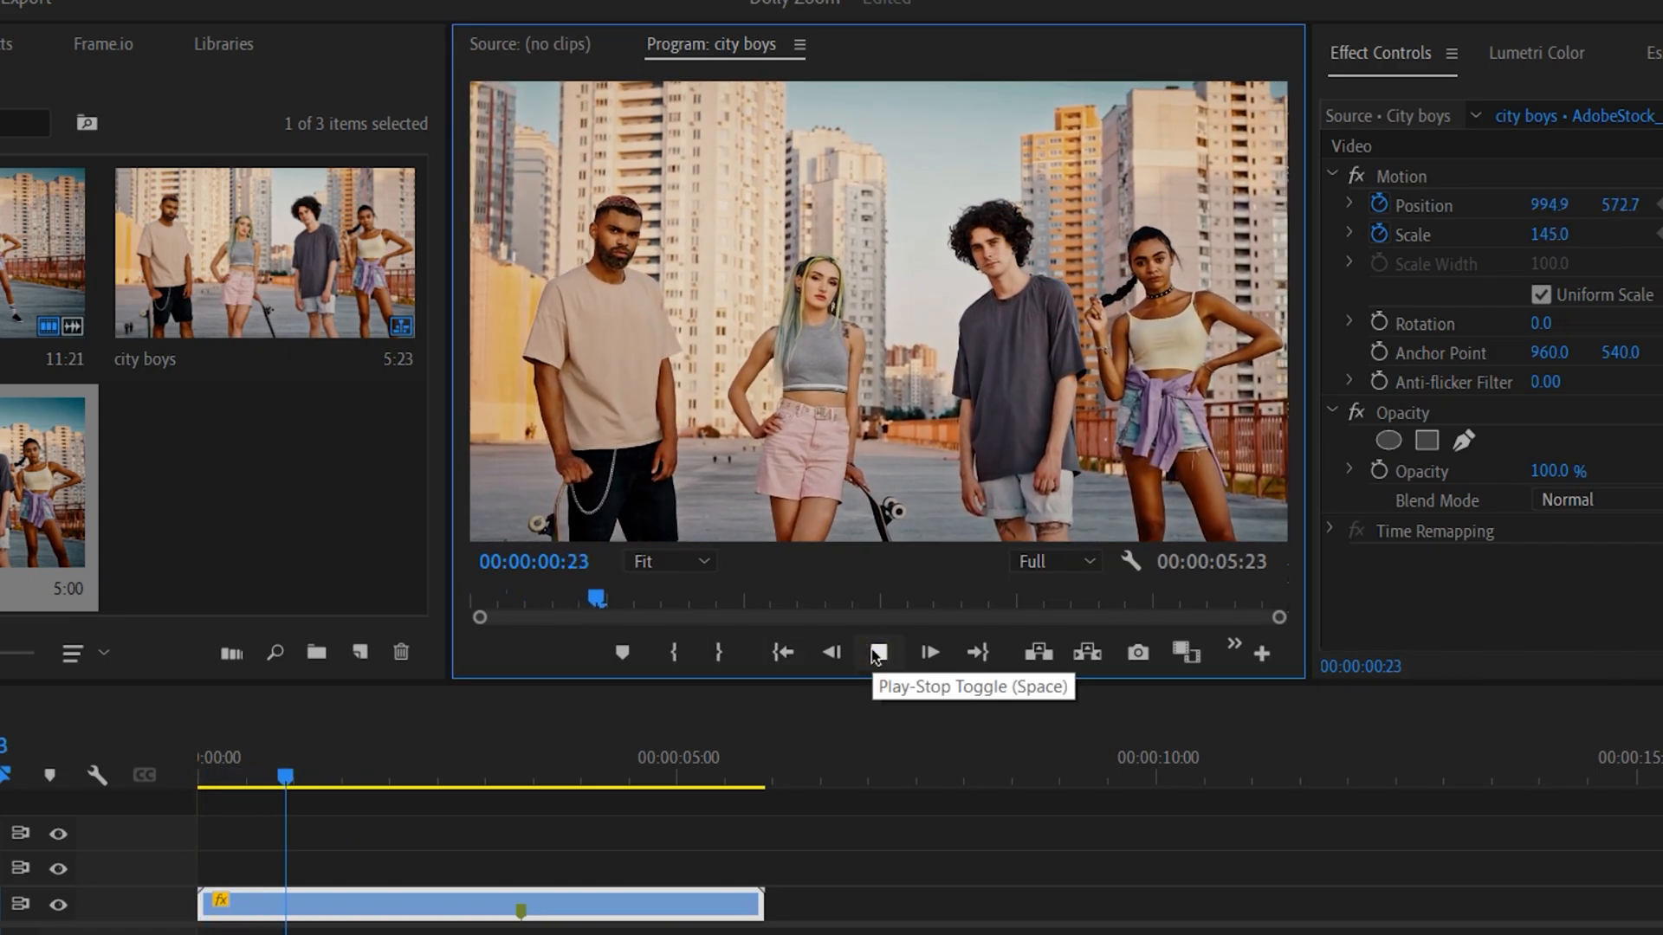
{"action": "left_click", "coordinate": [878, 653]}
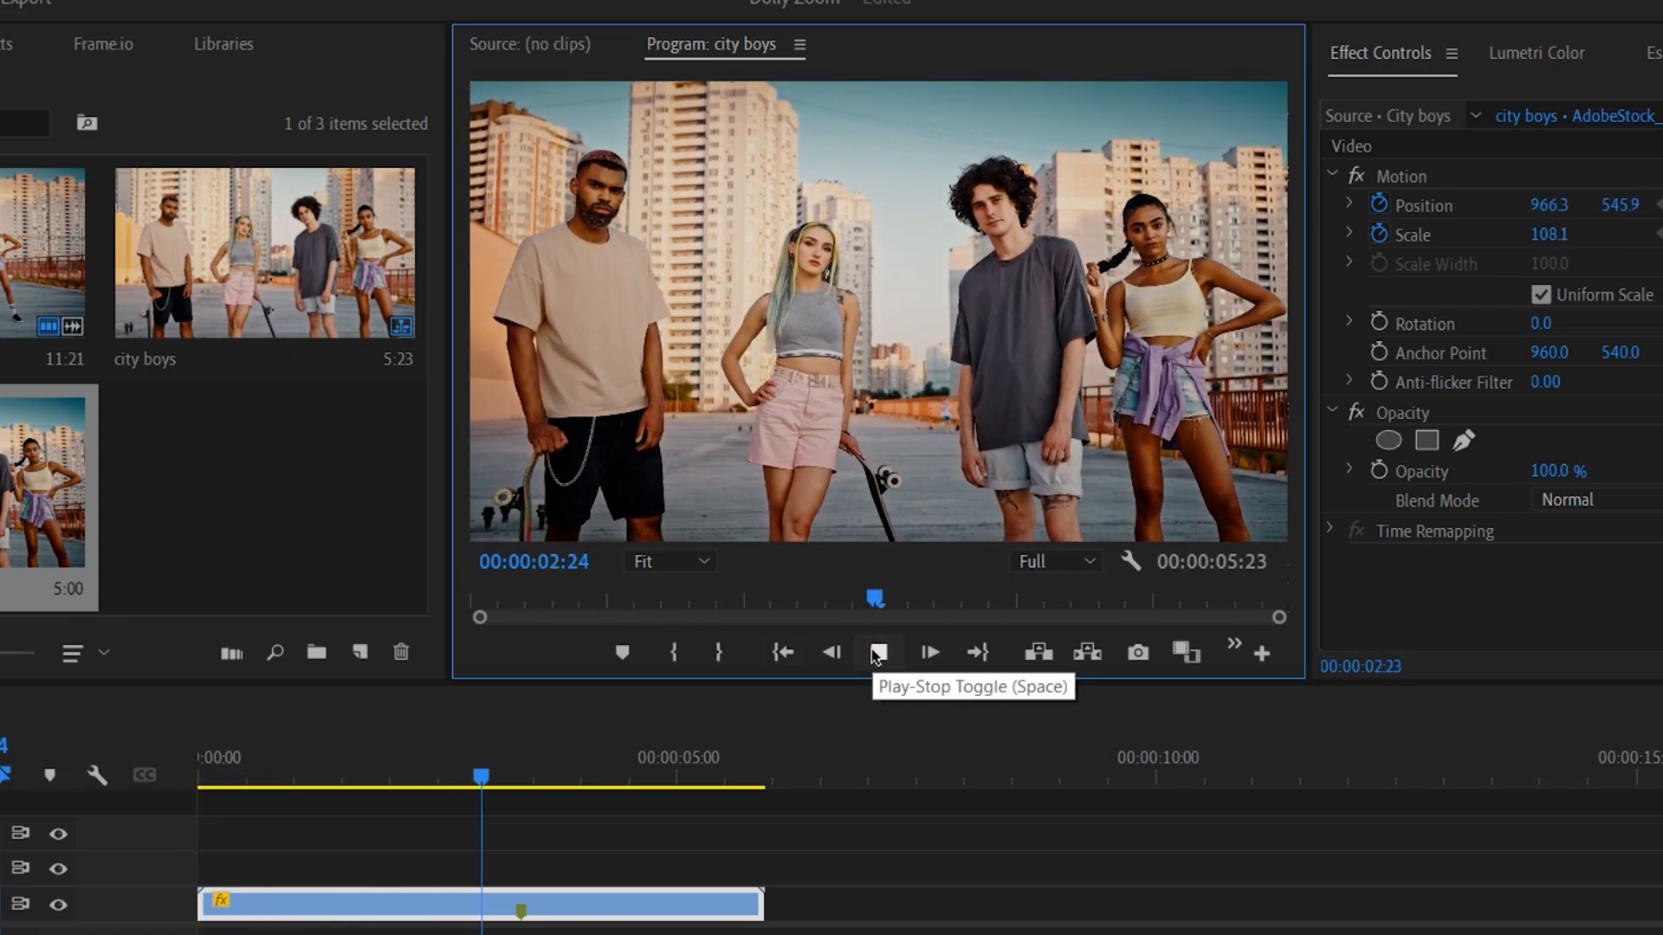
{"action": "left_click", "coordinate": [877, 653]}
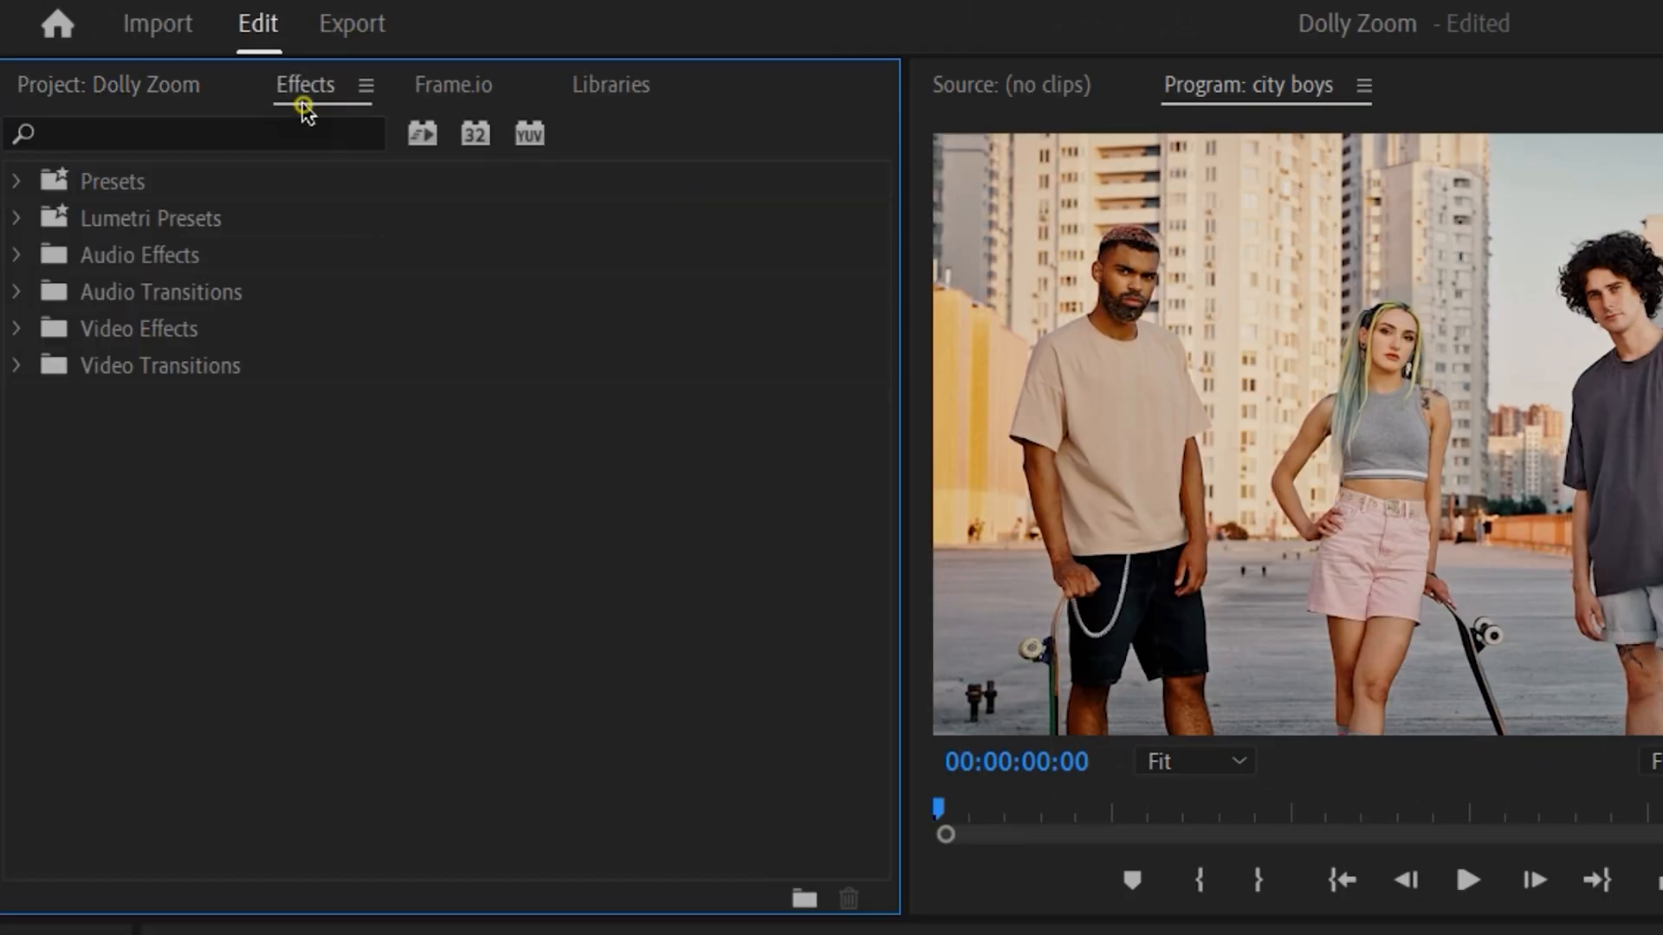
Search effects for 'Warp s' and try Warp Stabilizer, which is rejected on the sped-up clip.
{"action": "left_click", "coordinate": [195, 133]}
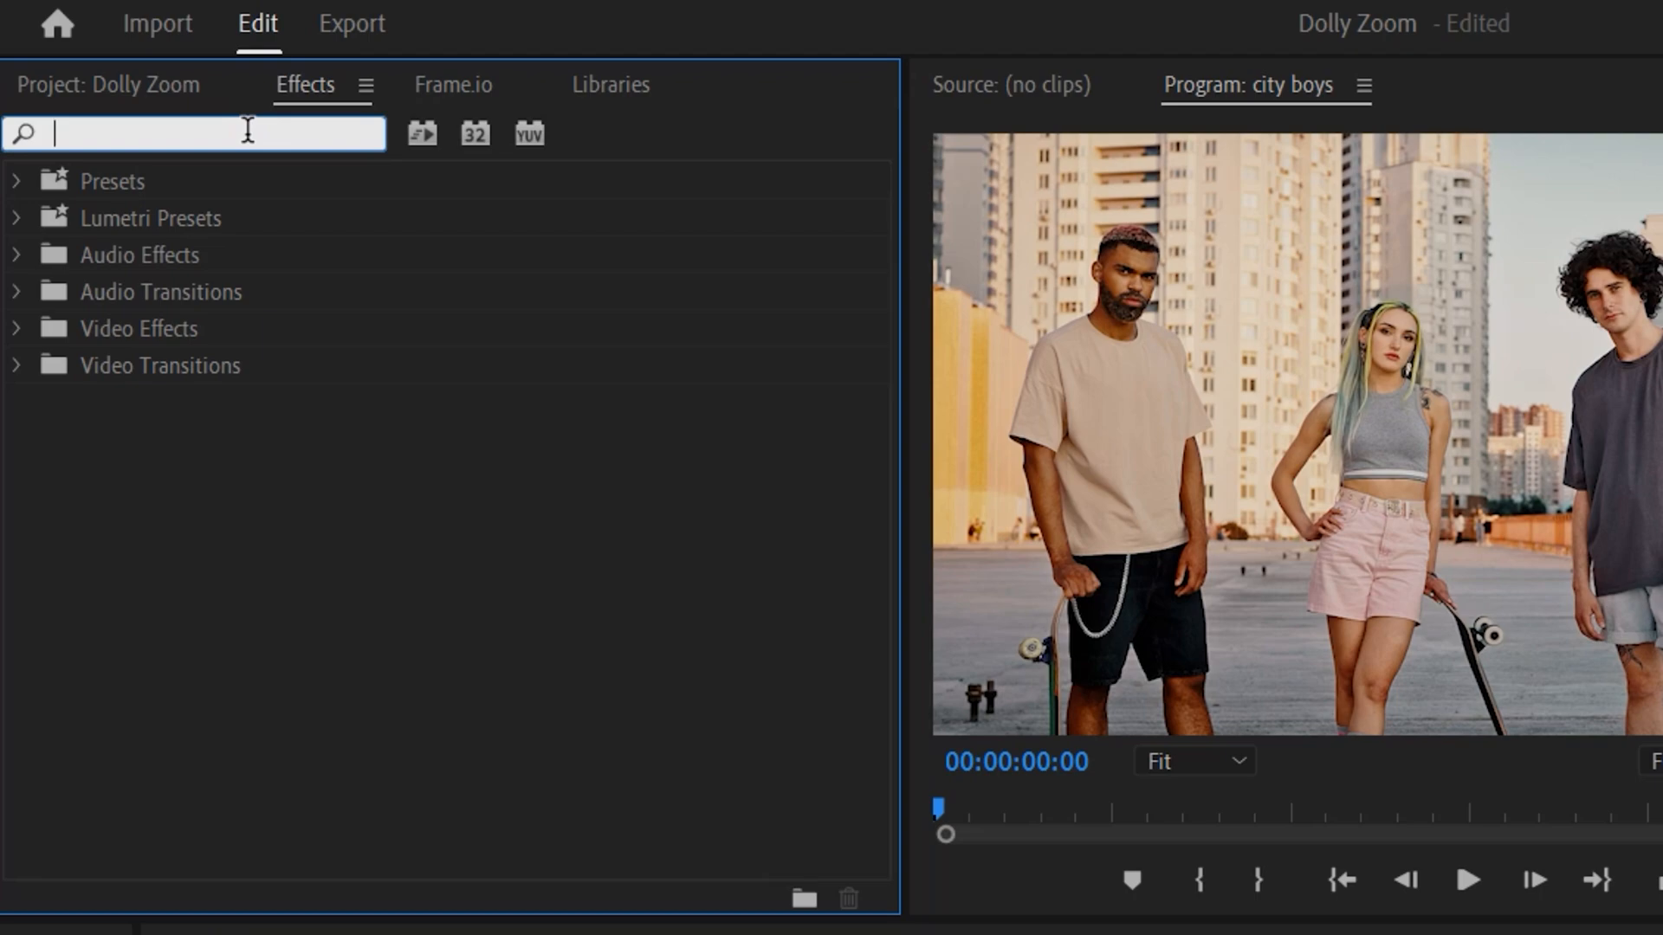
{"action": "type", "text": "Warp s"}
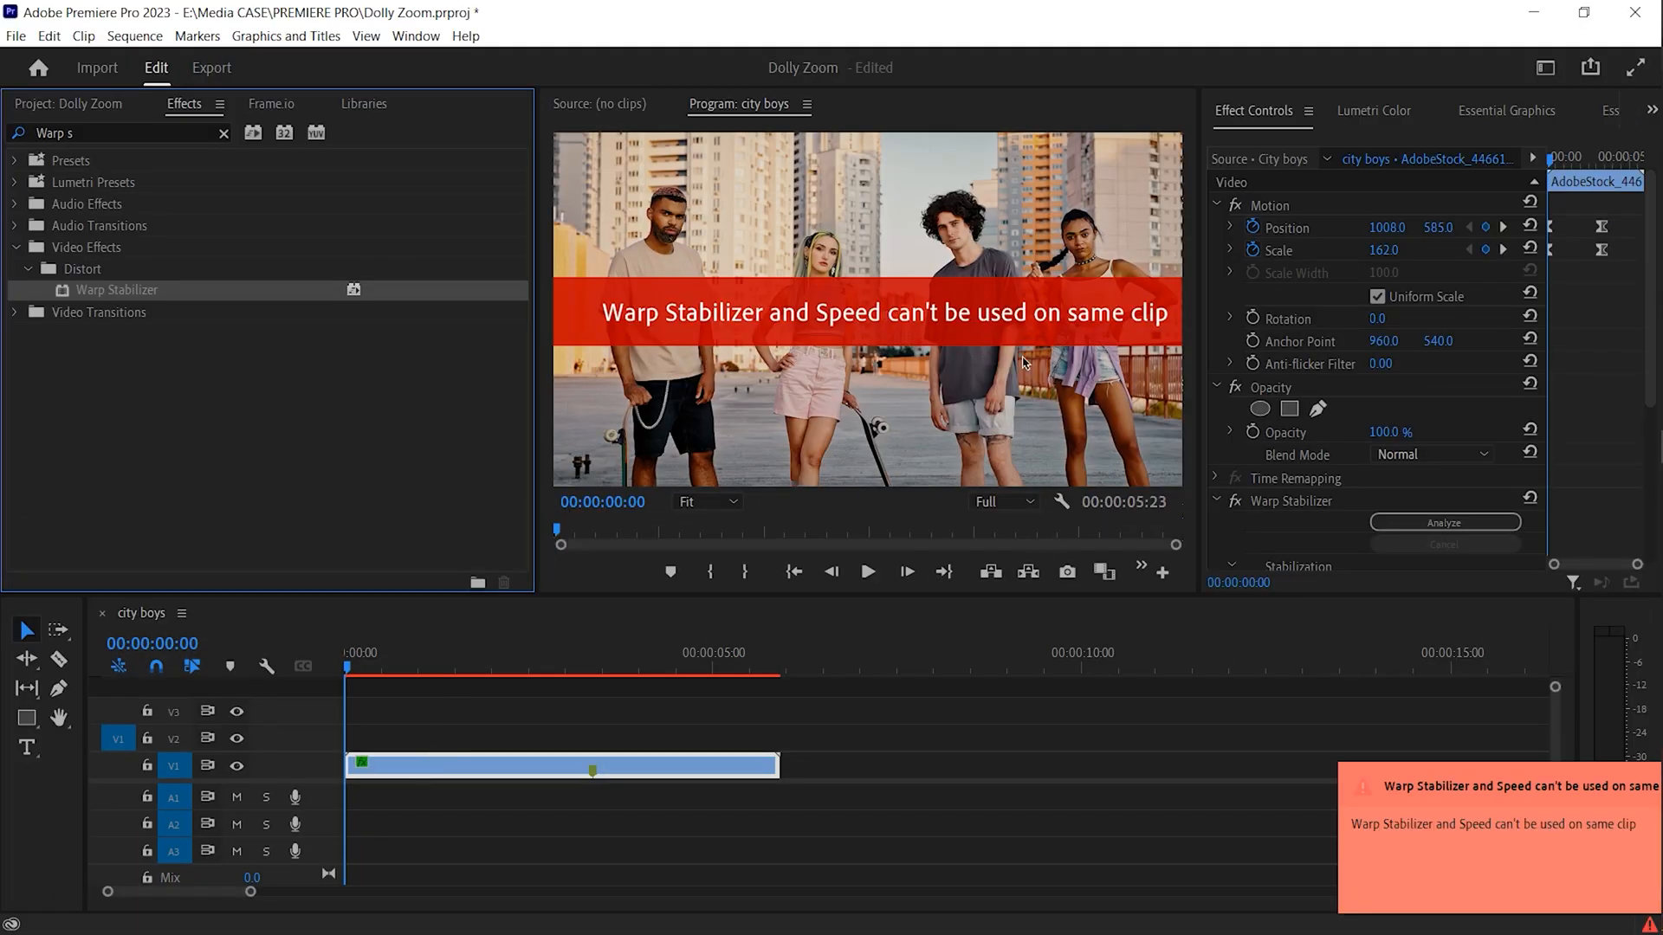
{"action": "left_click", "coordinate": [1289, 499]}
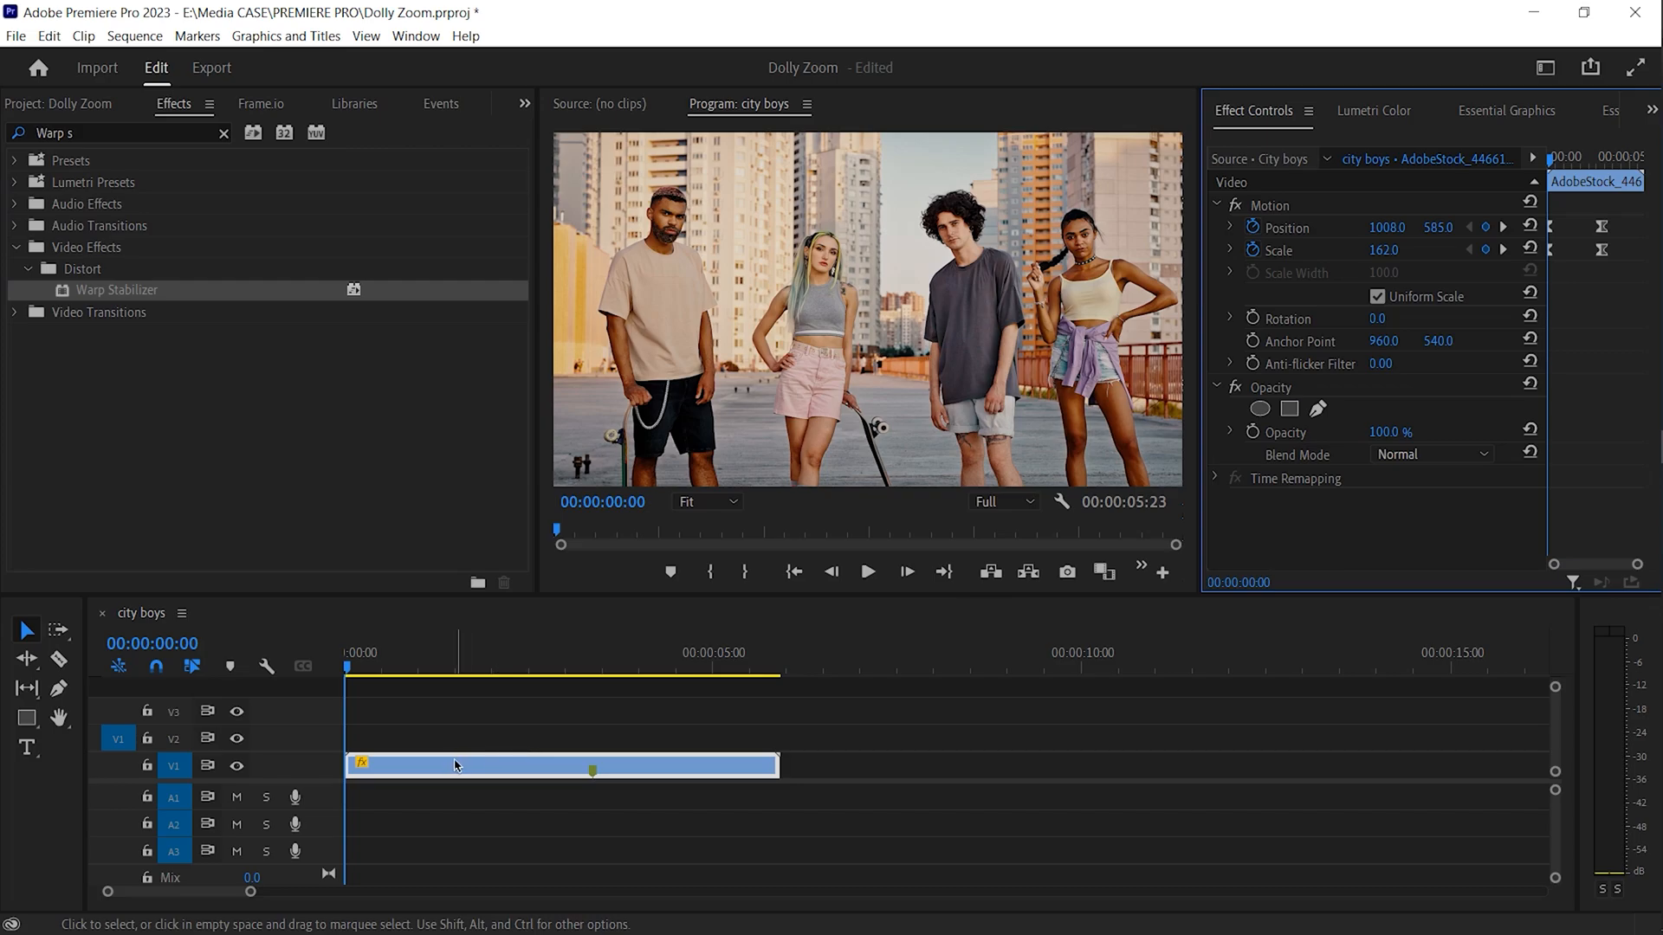
Nest the sped-up clip into a sequence named Stabilizer.
{"action": "right_click", "coordinate": [455, 765]}
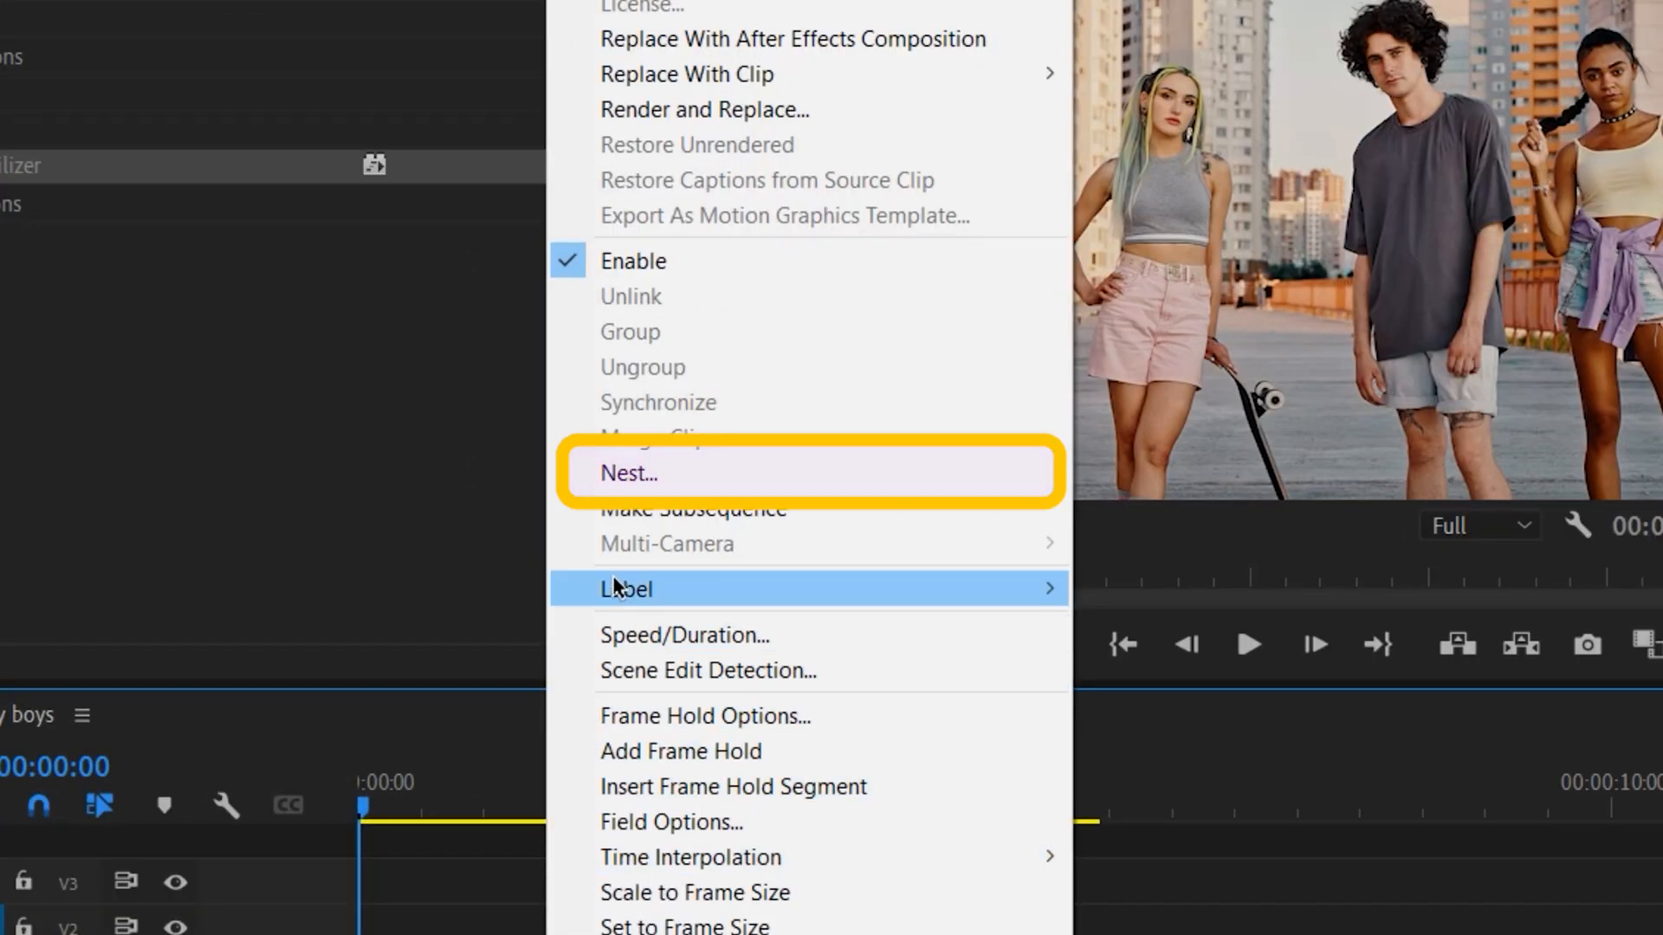
{"action": "left_click", "coordinate": [629, 473]}
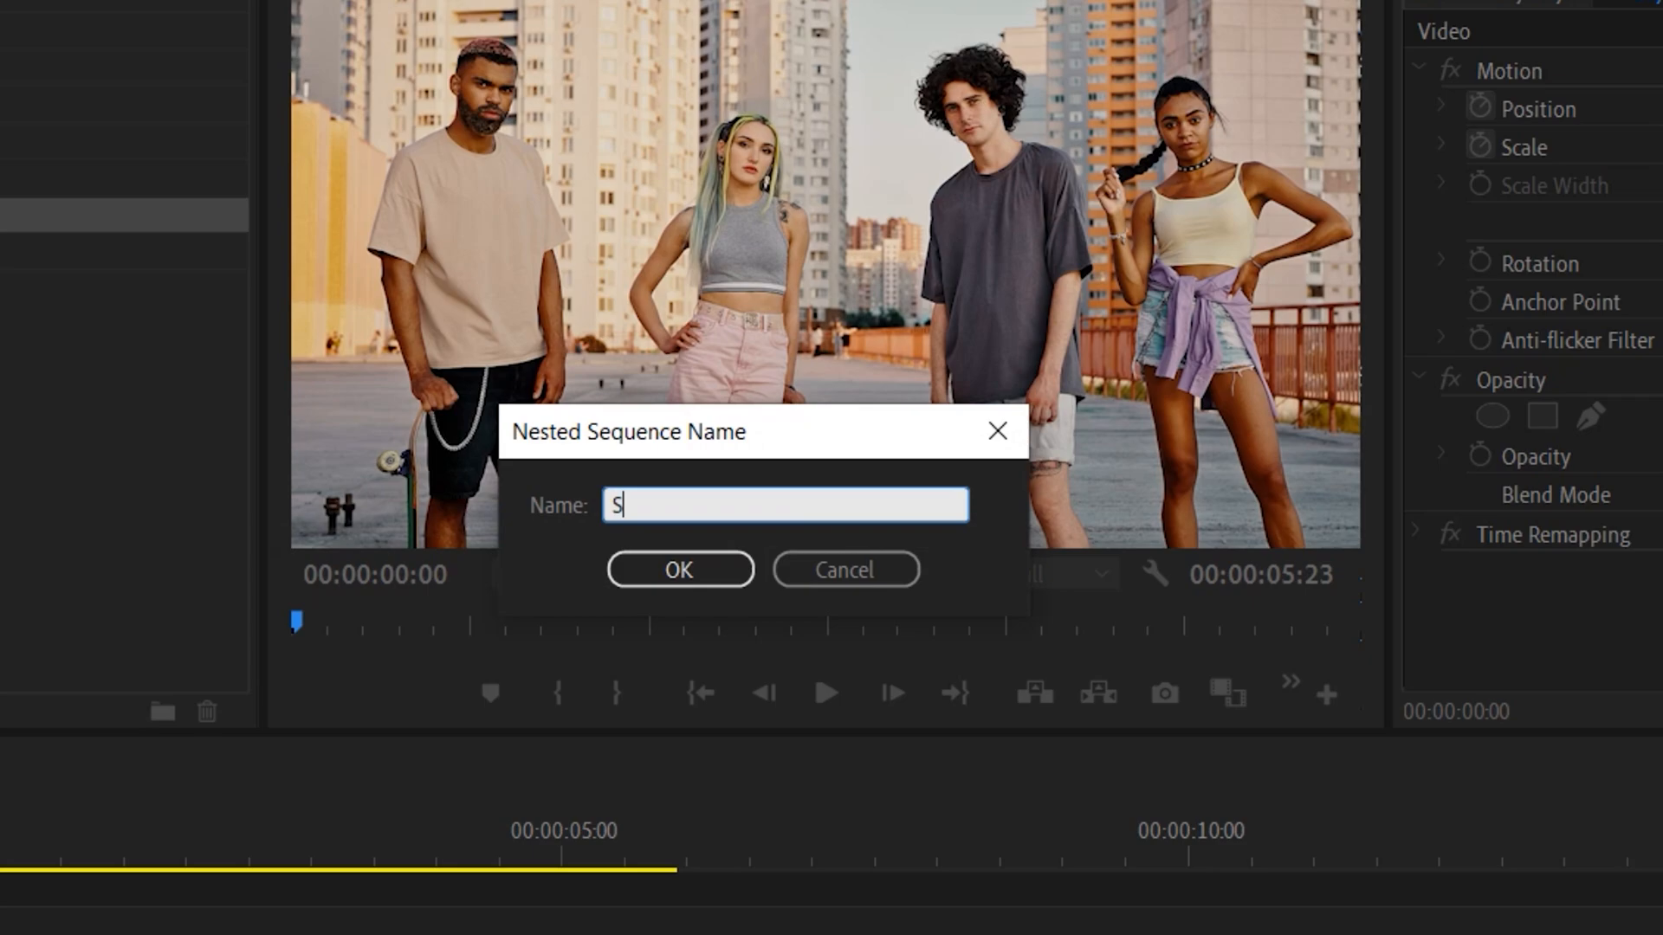
{"action": "type", "text": "tabilizer"}
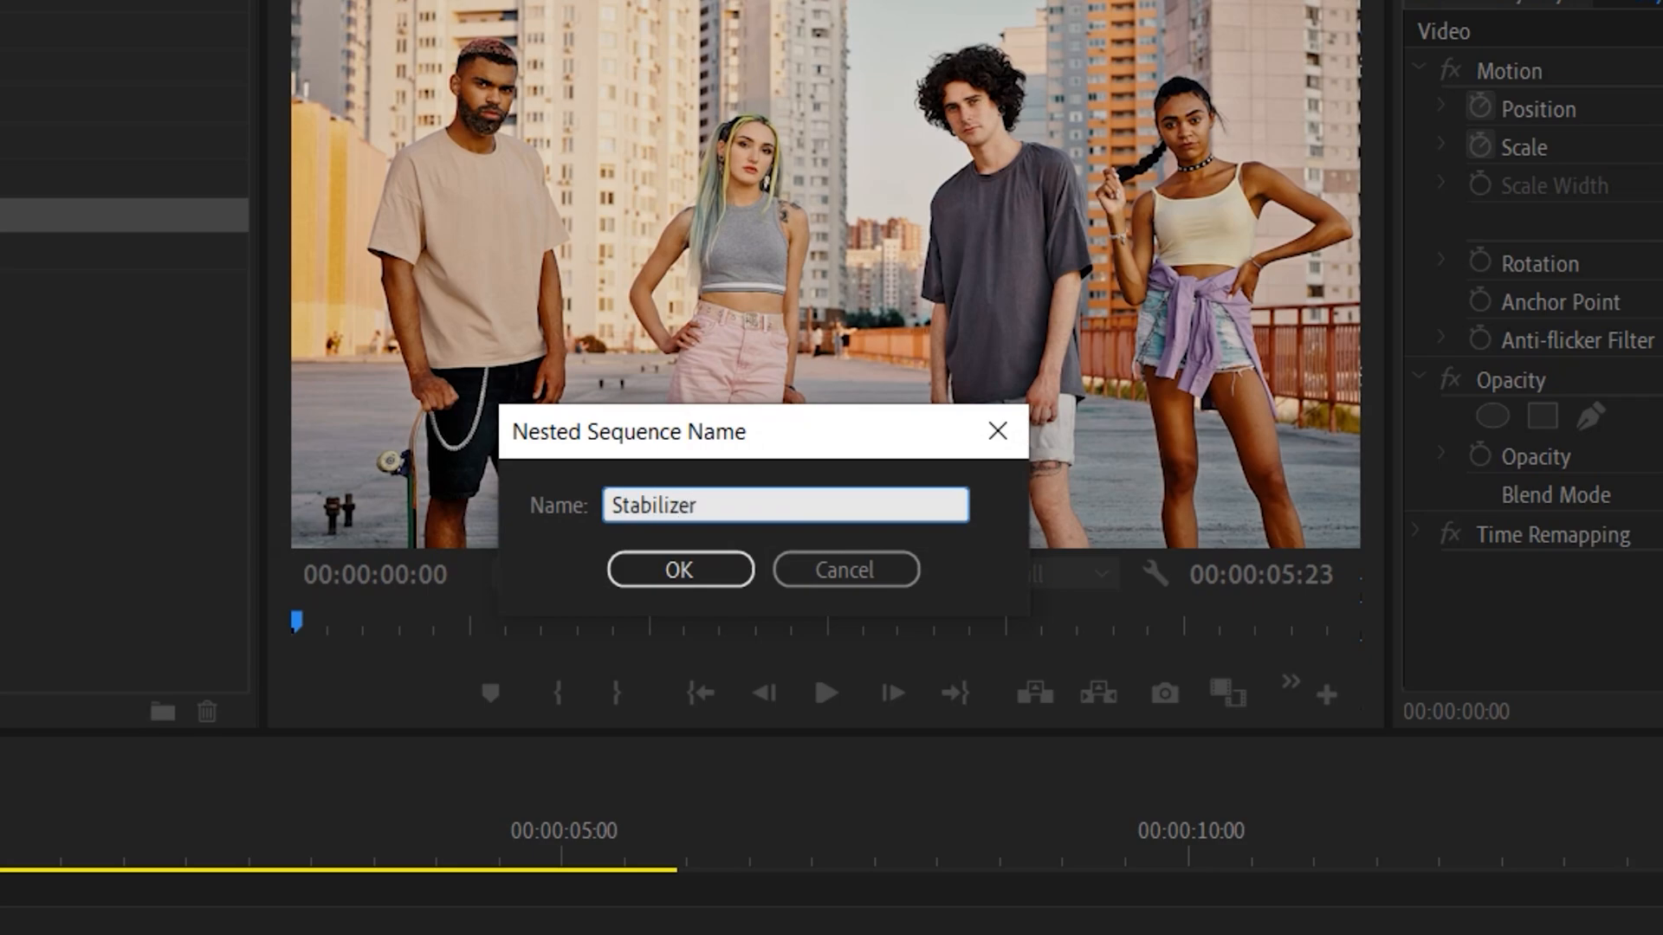
{"action": "left_click", "coordinate": [679, 570]}
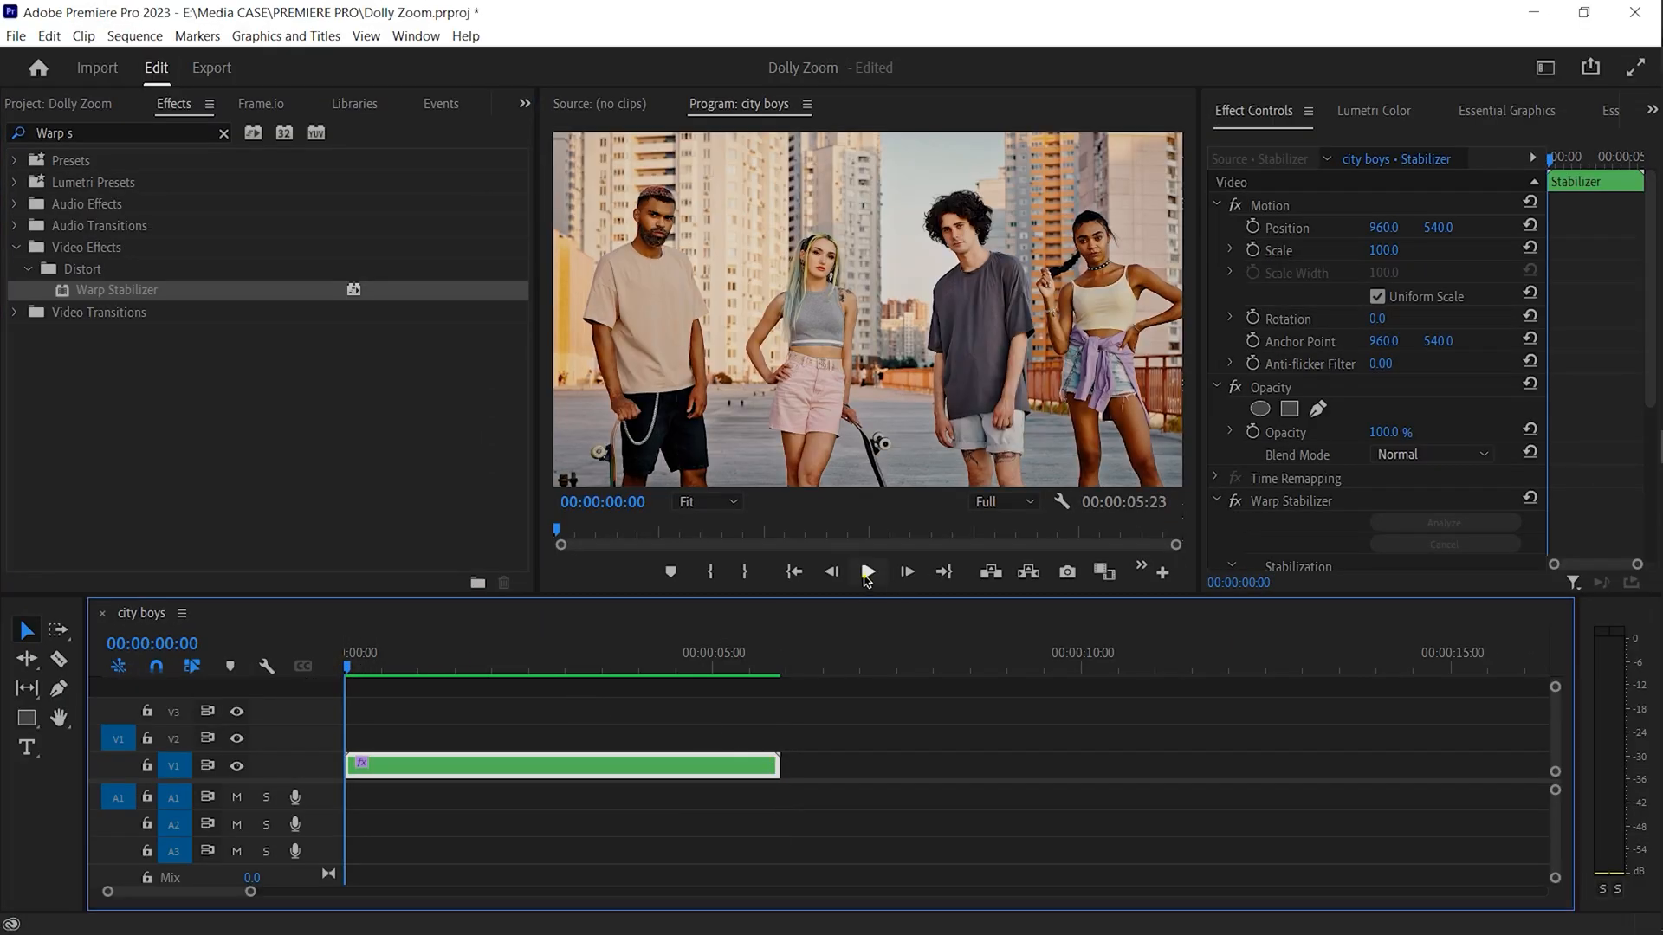
Preview the warp-stabilized nested Stabilizer clip in the Program Monitor.
{"action": "left_click", "coordinate": [866, 572]}
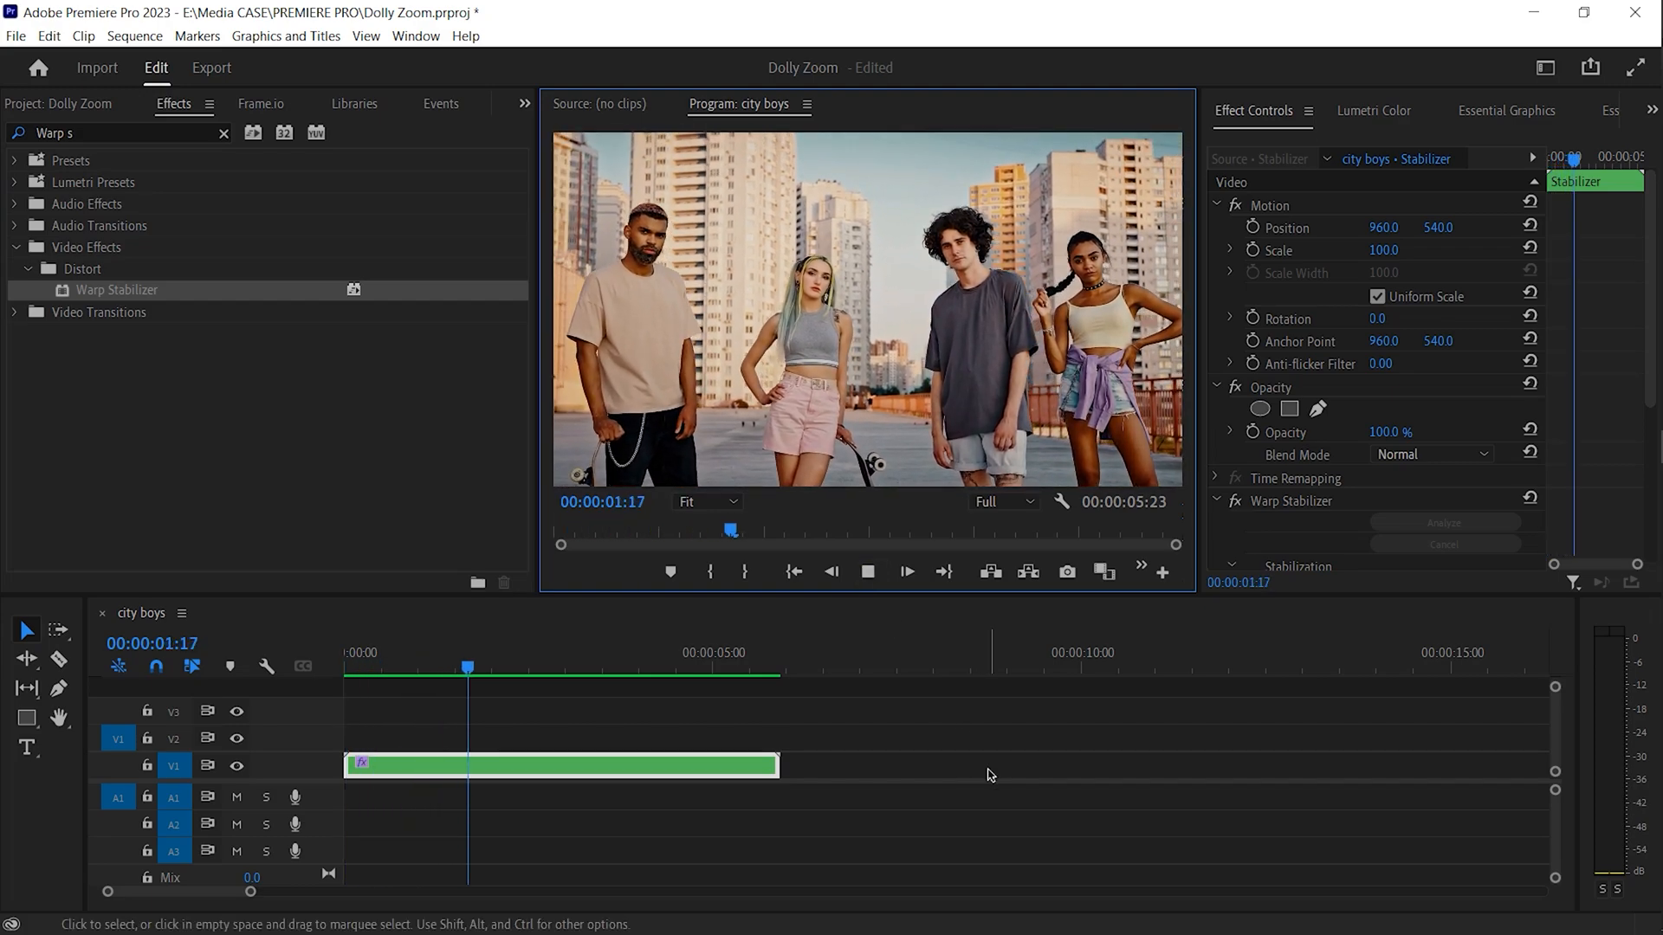